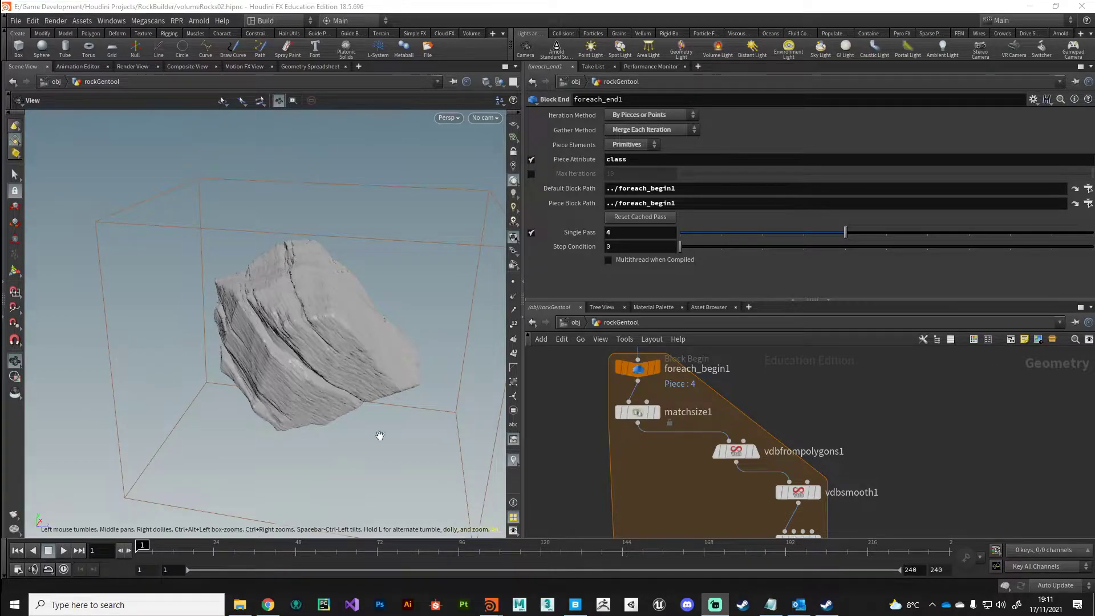
Set vdbfrompolygons1 voxel size to 0.0035 and inspect the finer rock detail in the viewport
left_click_drag(380, 436, 296, 343)
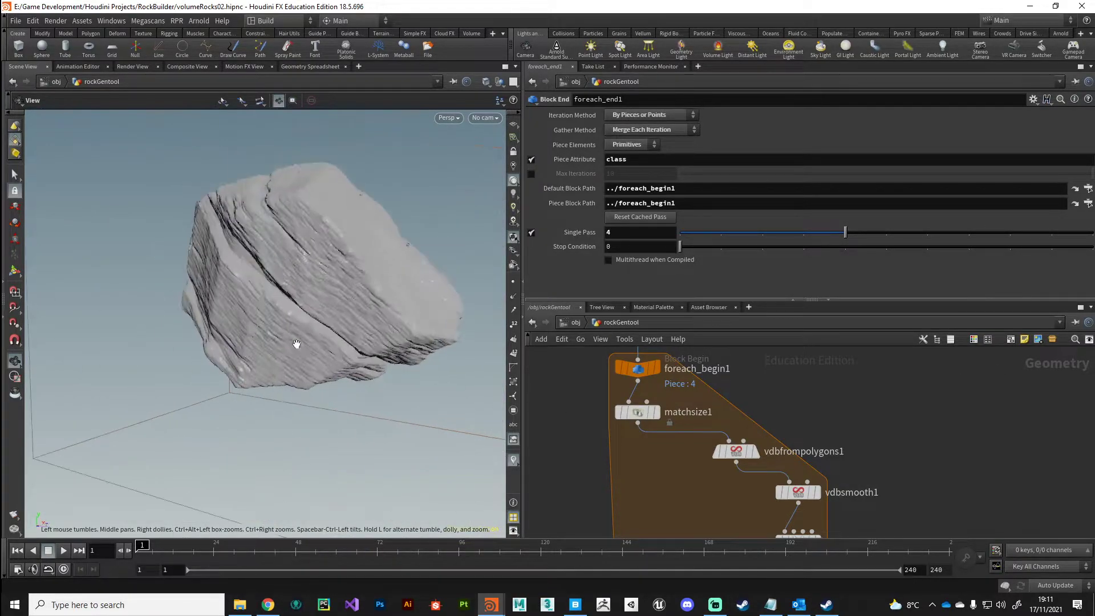
left_click_drag(297, 343, 266, 373)
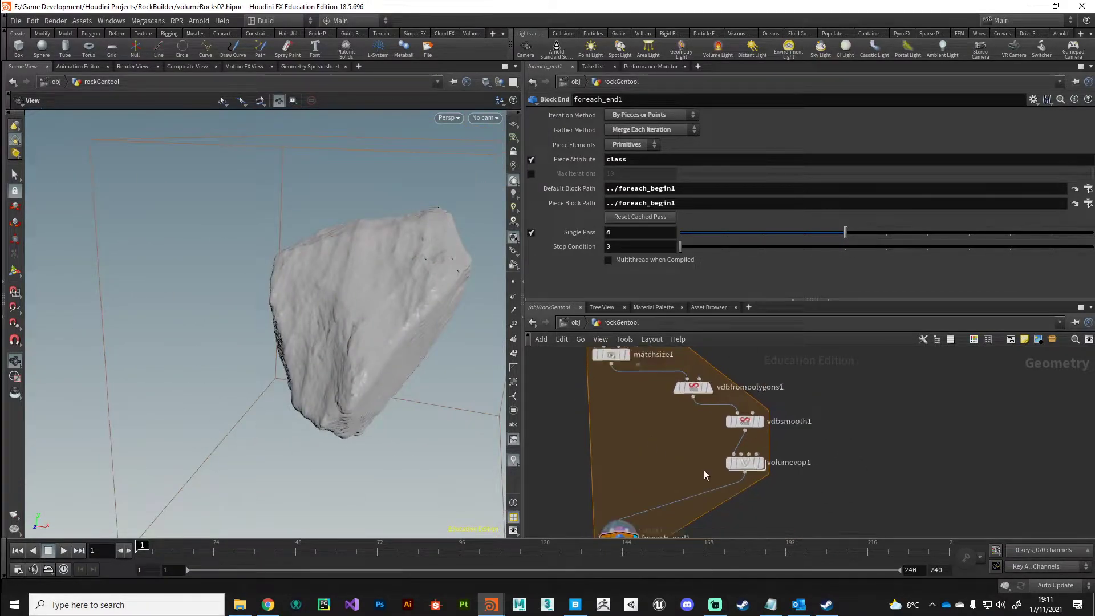
left_click(693, 386)
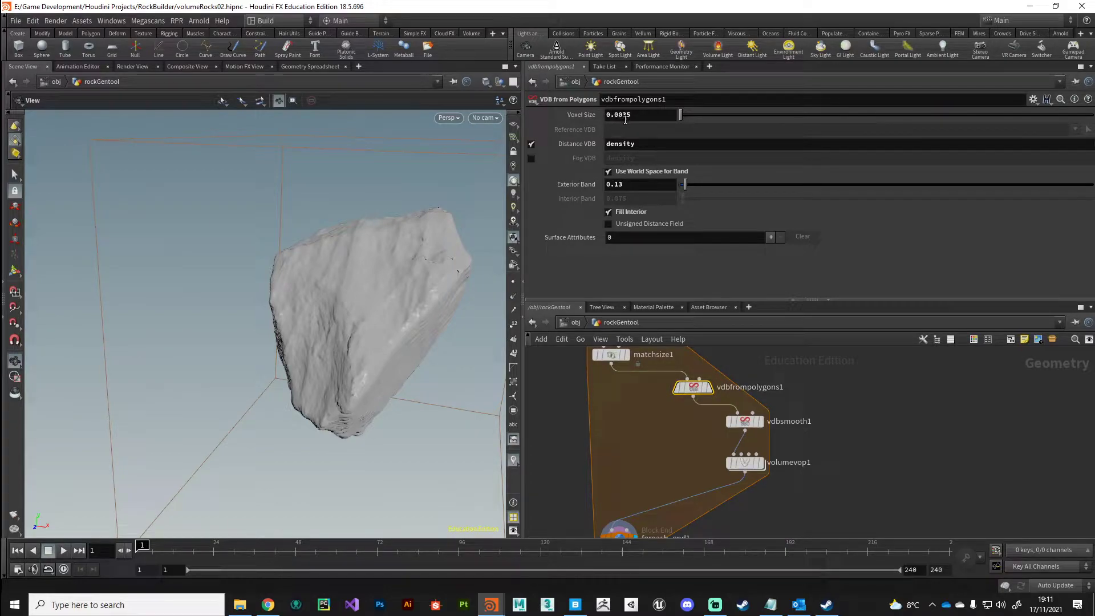
double_click(627, 114)
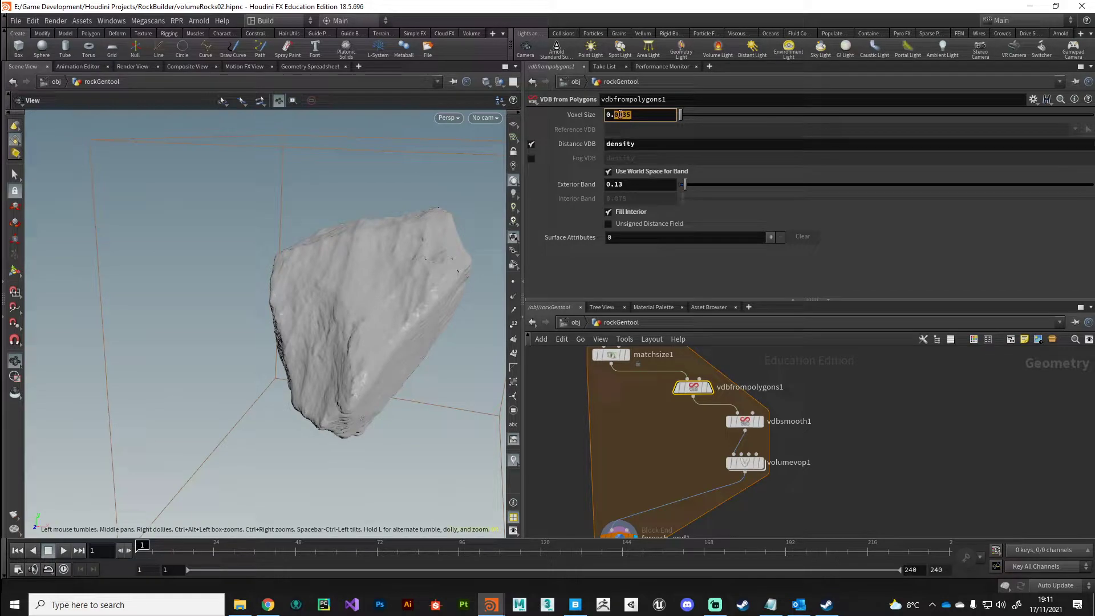
type("0.0035")
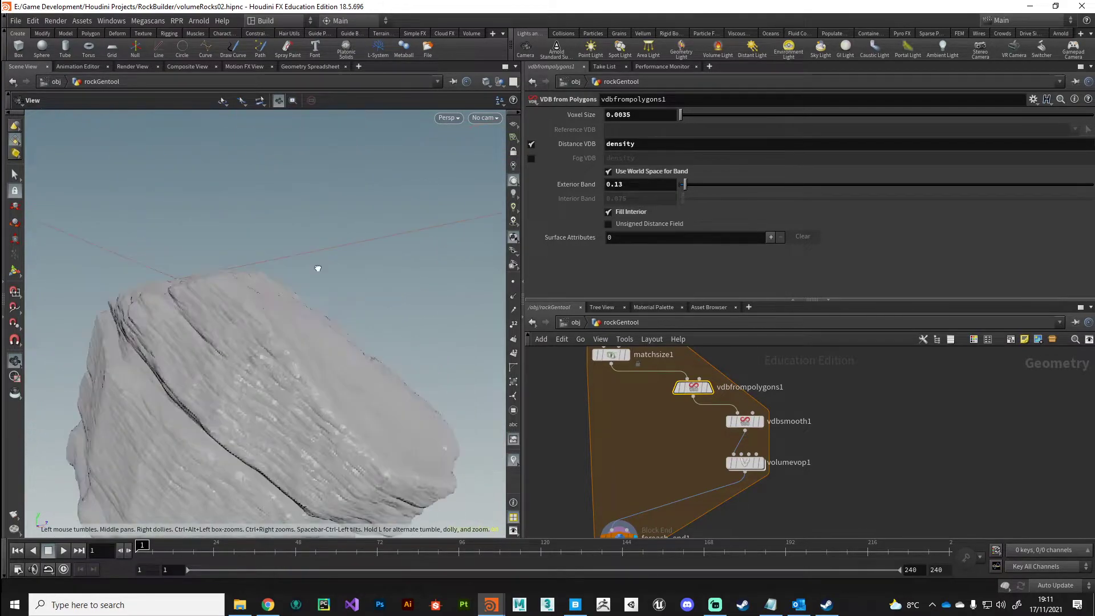
left_click_drag(319, 268, 262, 315)
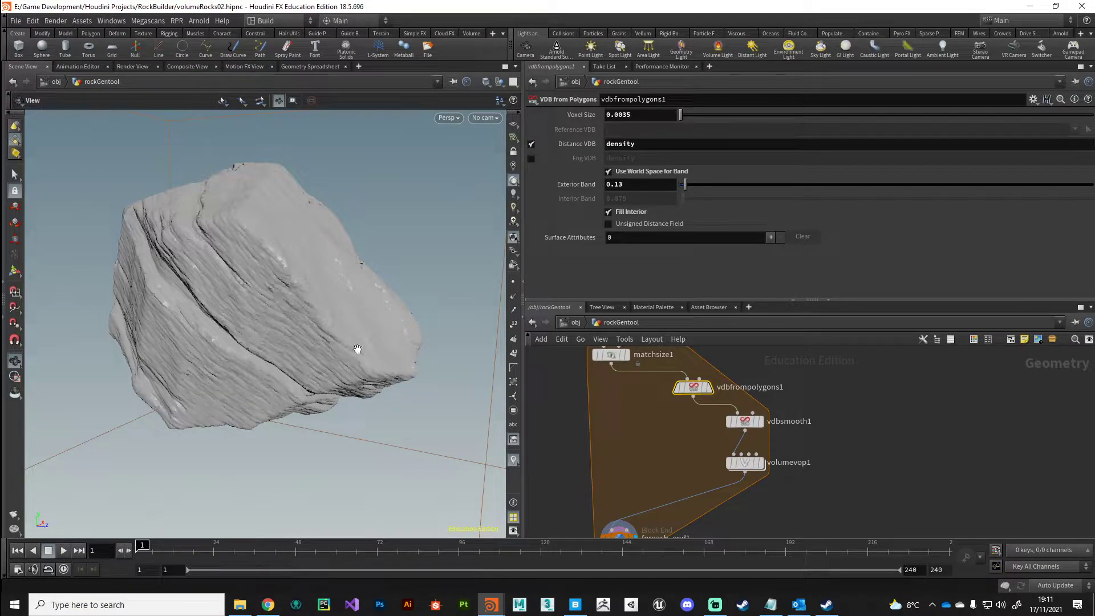
left_click_drag(357, 349, 210, 354)
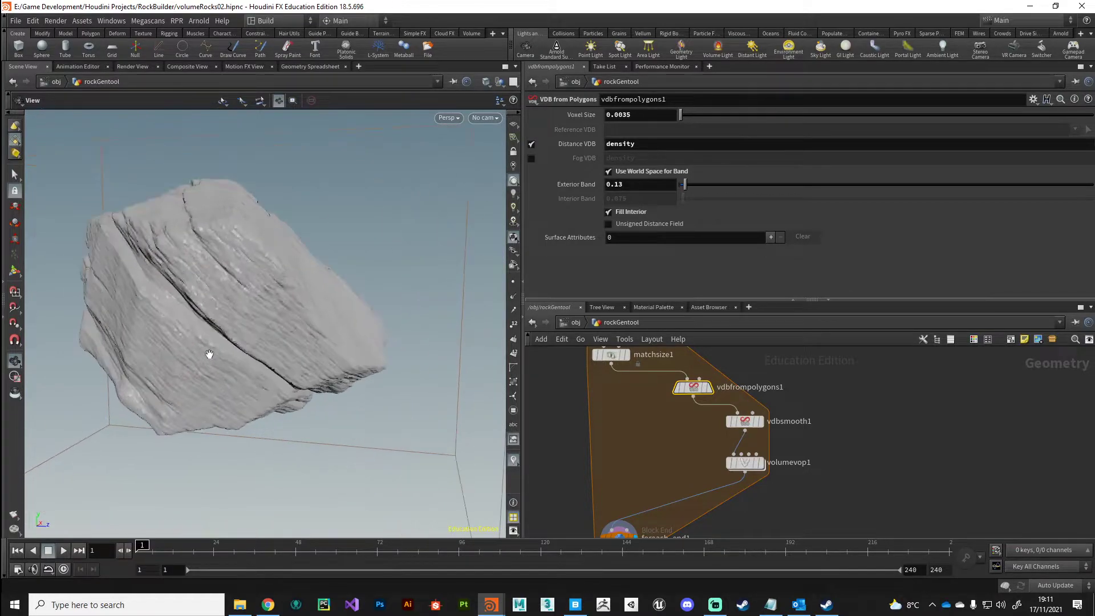
left_click_drag(209, 353, 270, 362)
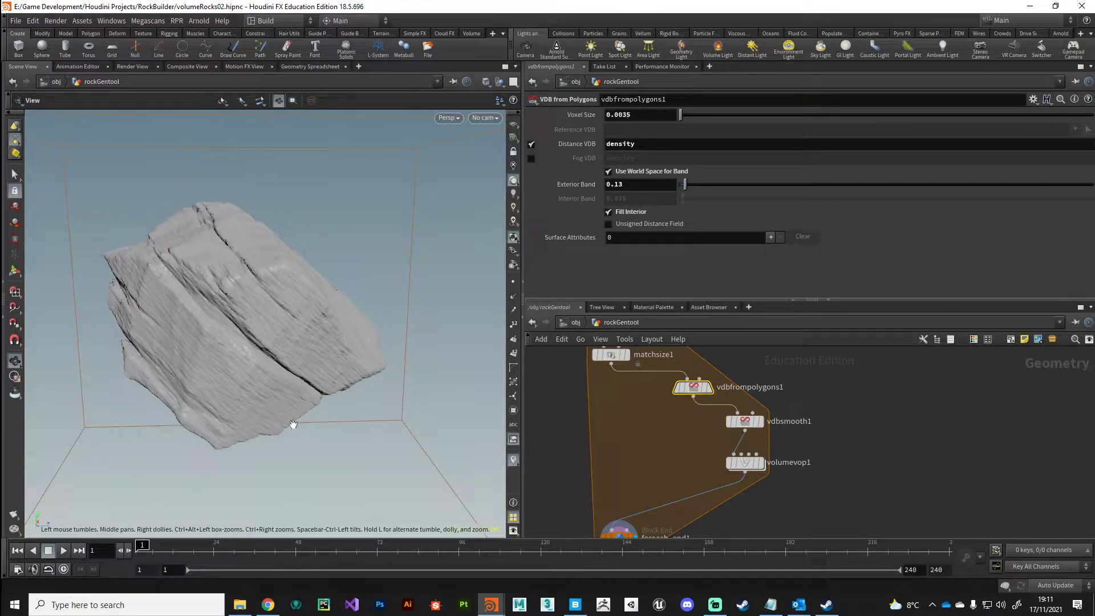
mouse_move(693, 478)
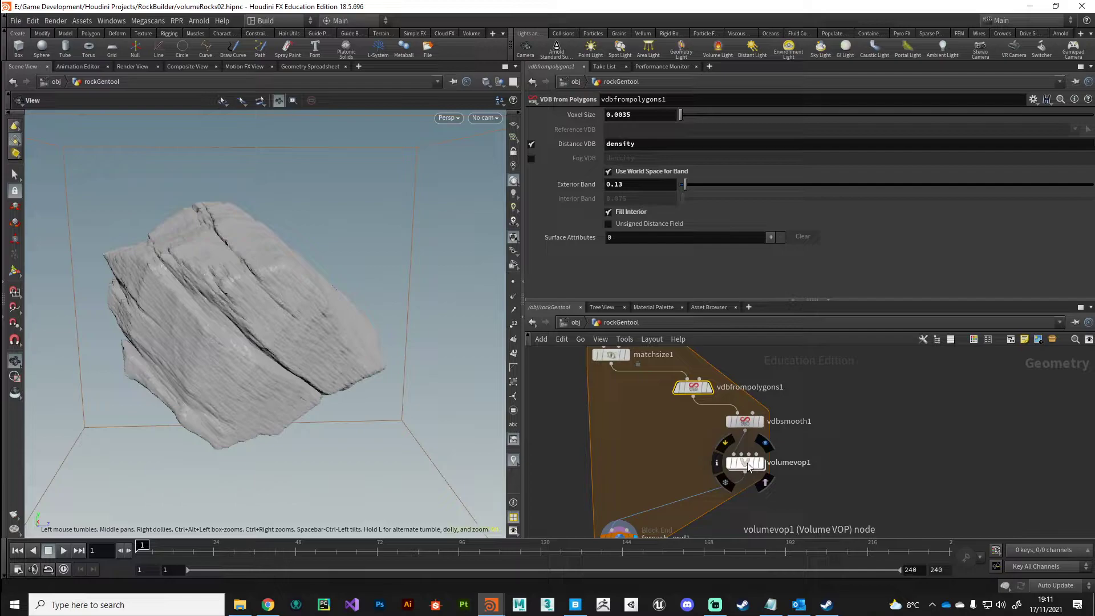
Dive inside volumevop1 to check its network
double_click(745, 463)
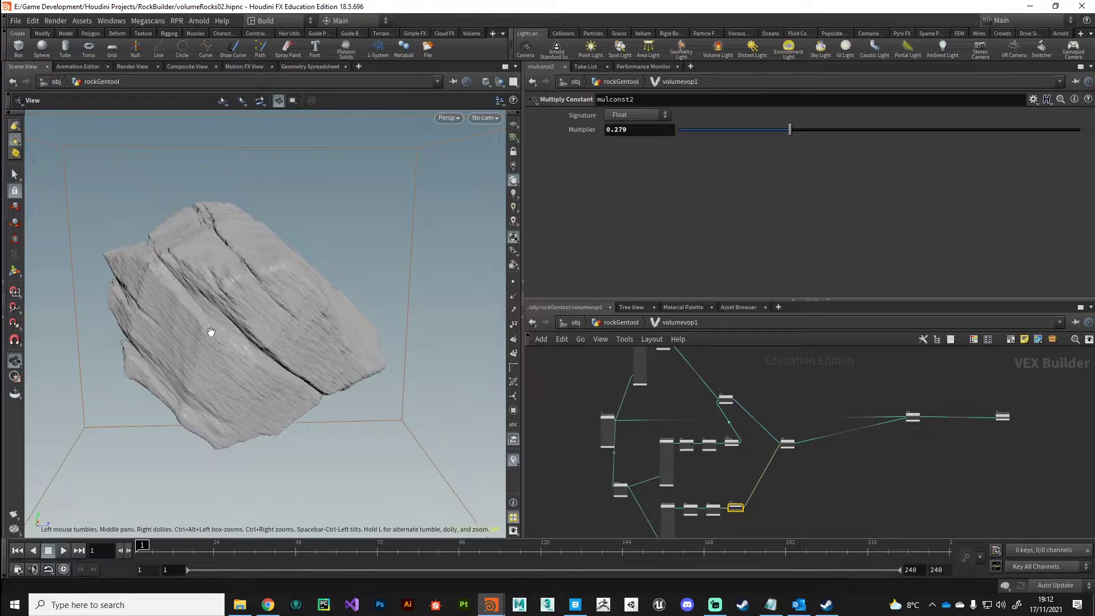
mouse_move(695, 434)
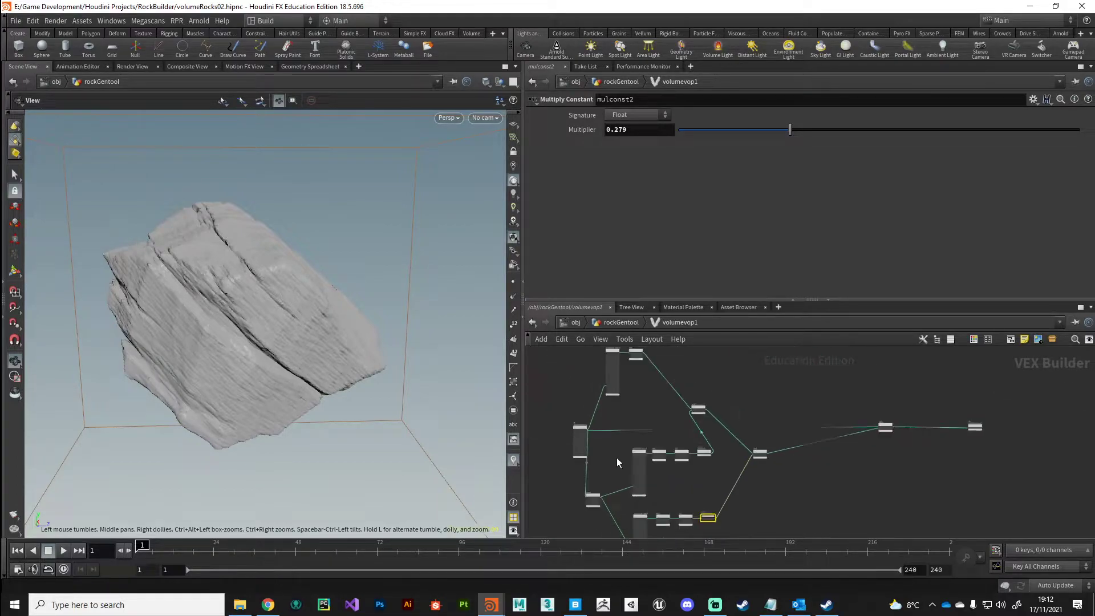
mouse_move(632, 436)
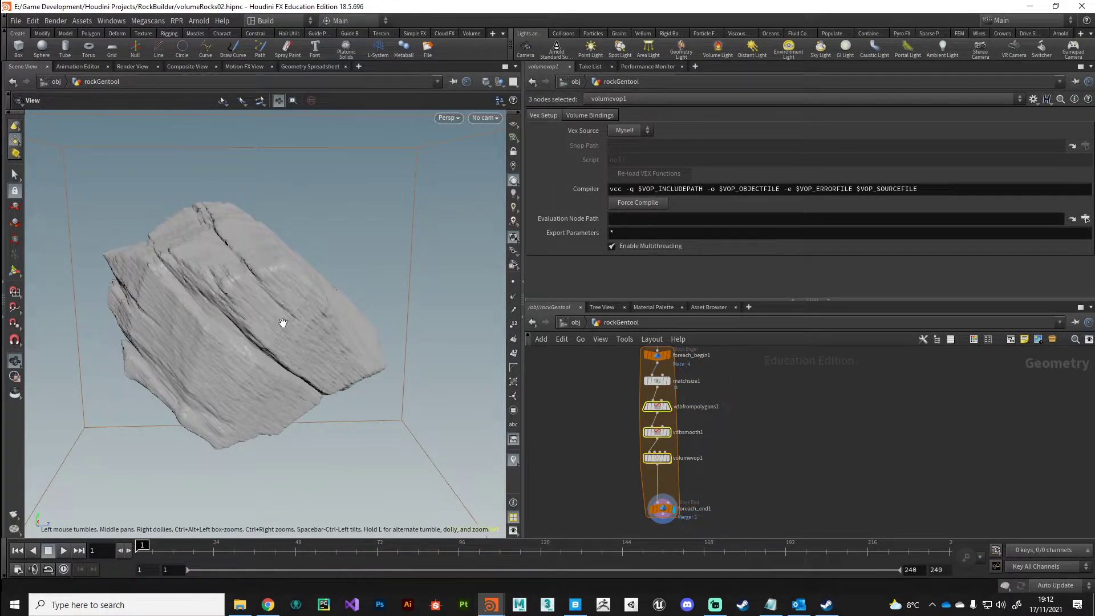
mouse_move(259, 266)
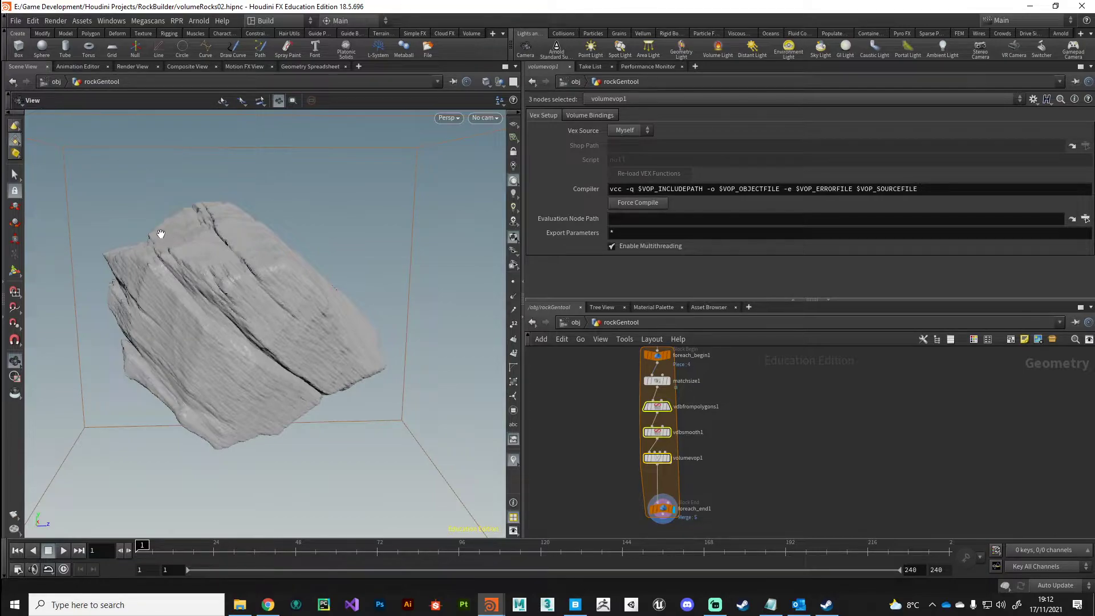
mouse_move(233, 337)
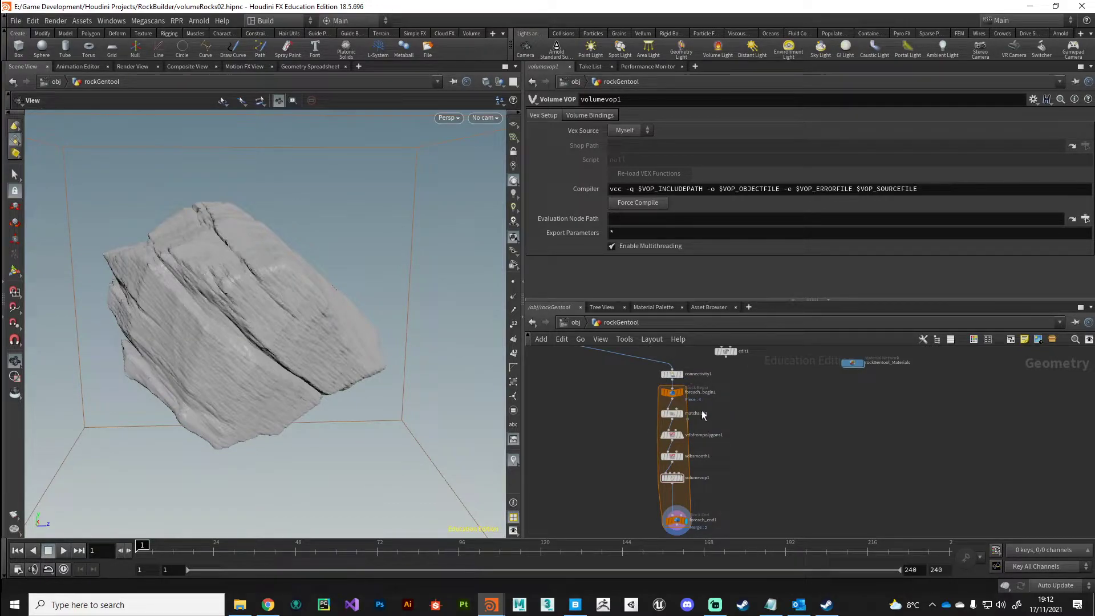
Create a Meta Import node on foreach_begin1 exposing iteration and numiterations
left_click(671, 392)
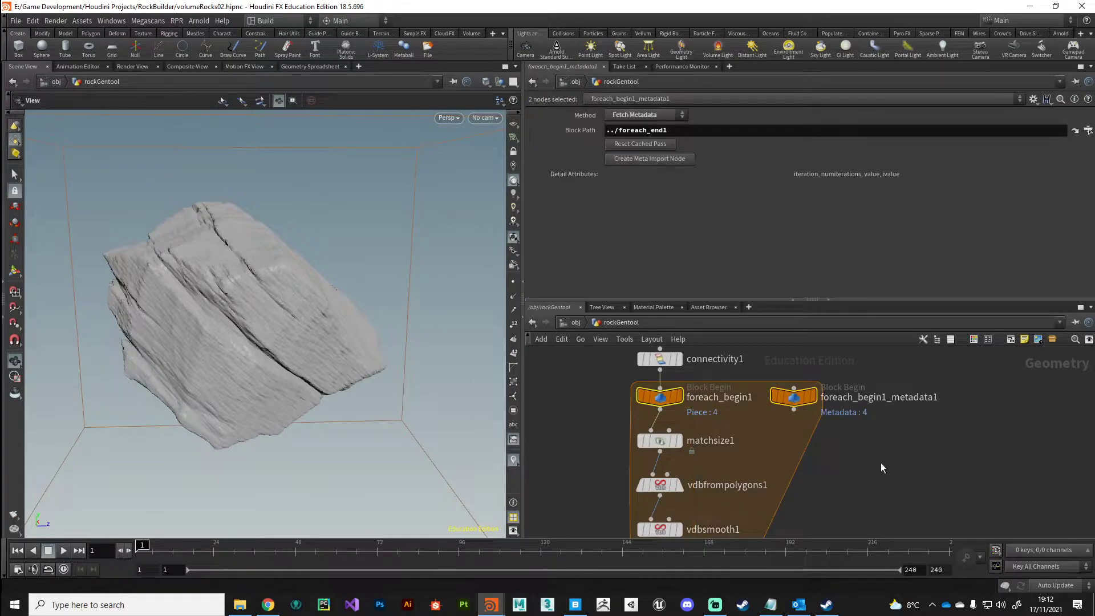
left_click(794, 397)
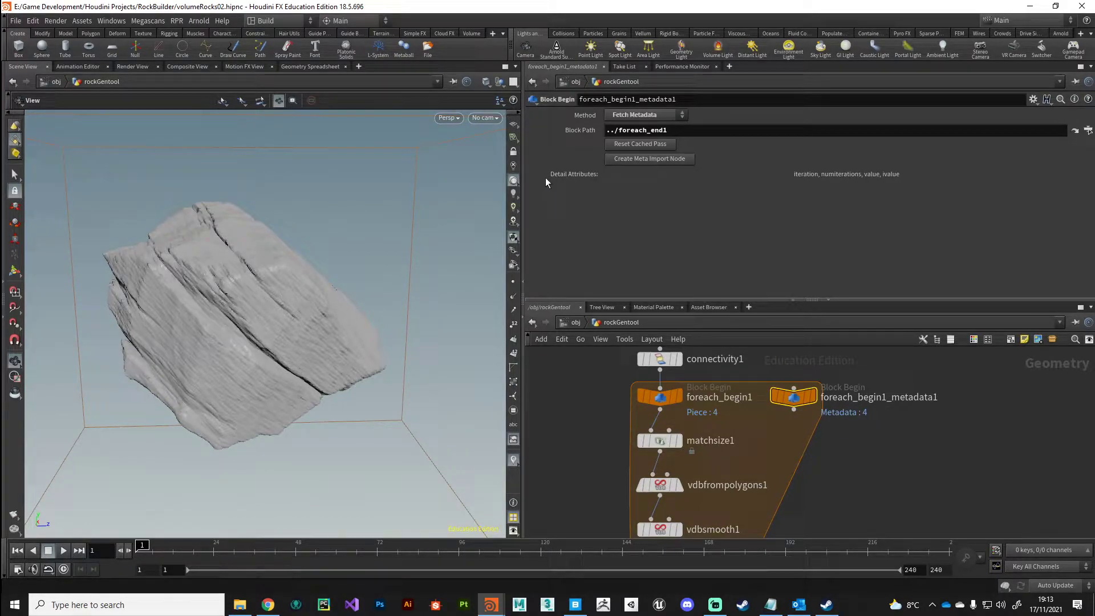
mouse_move(798, 182)
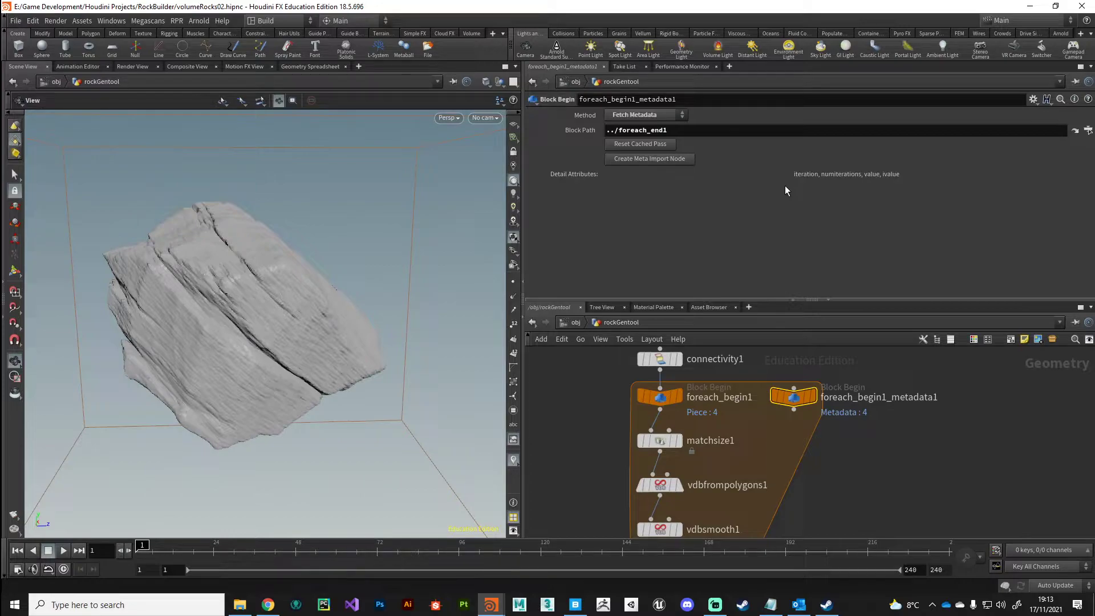
mouse_move(813, 429)
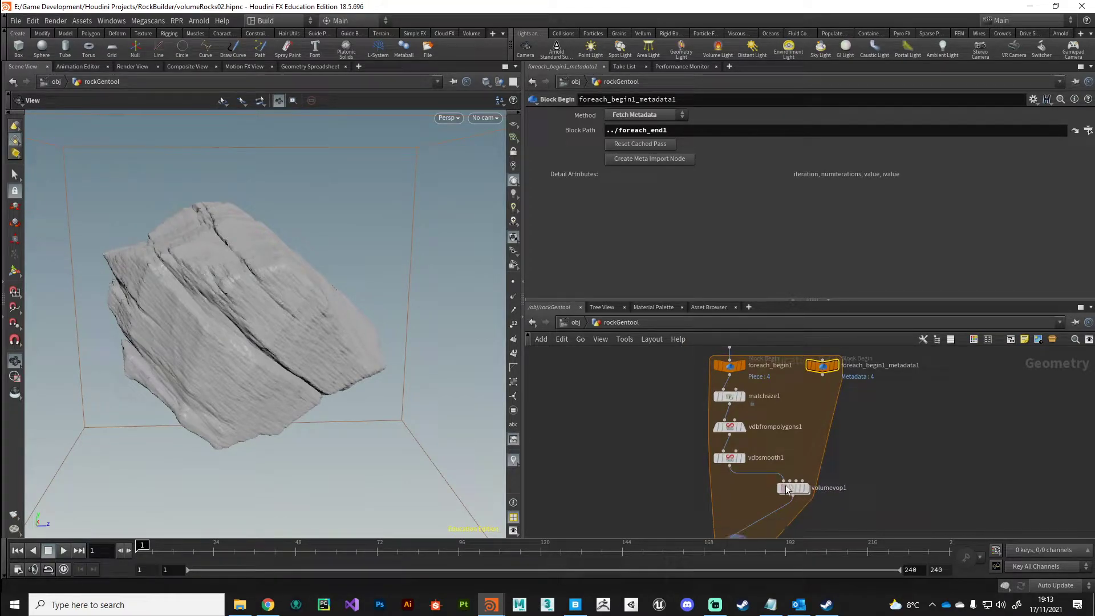
mouse_move(821, 365)
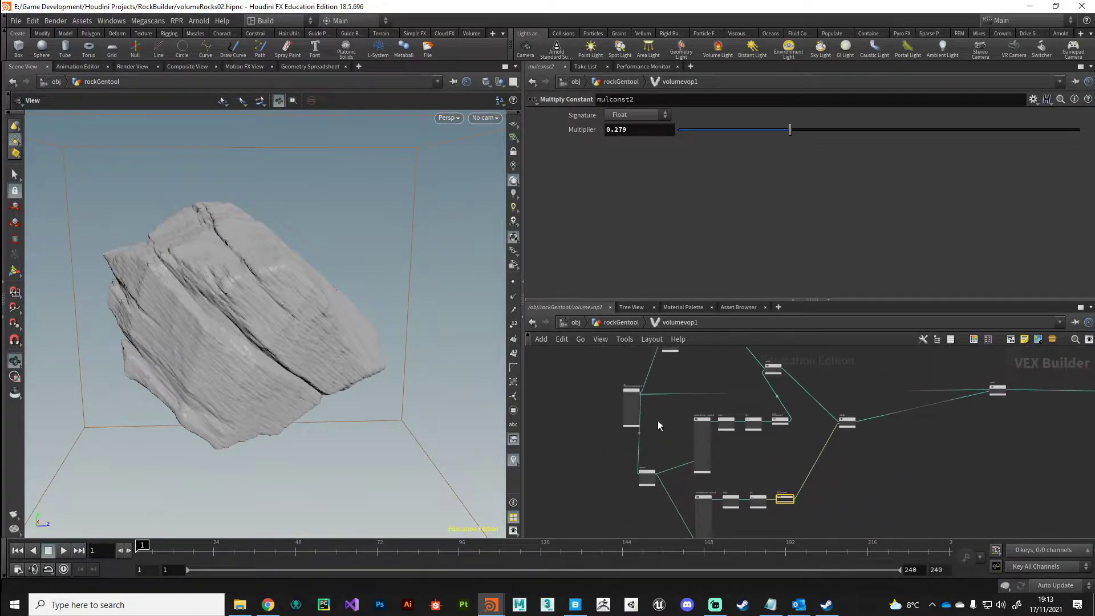
mouse_move(276, 263)
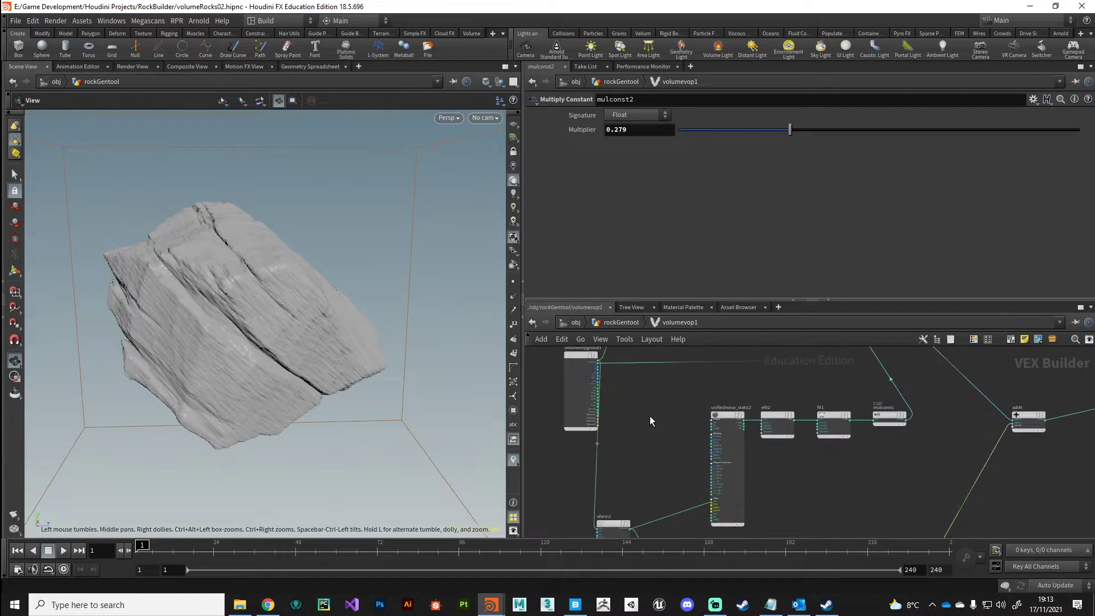
Make importdetail1 read 'iteration' as an Integer from the second input
key("Tab")
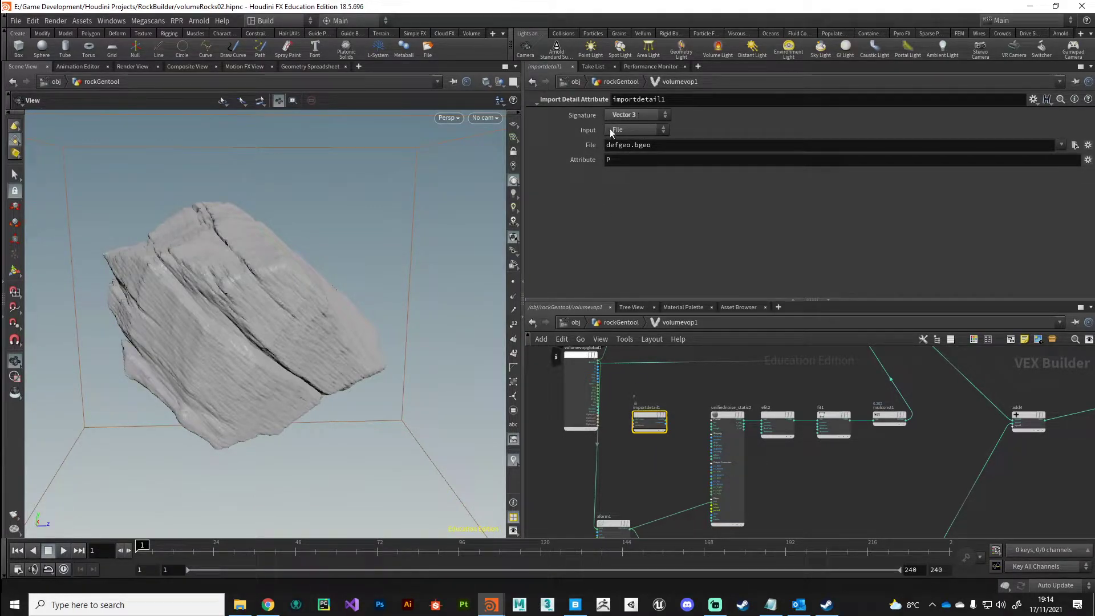
left_click(635, 128)
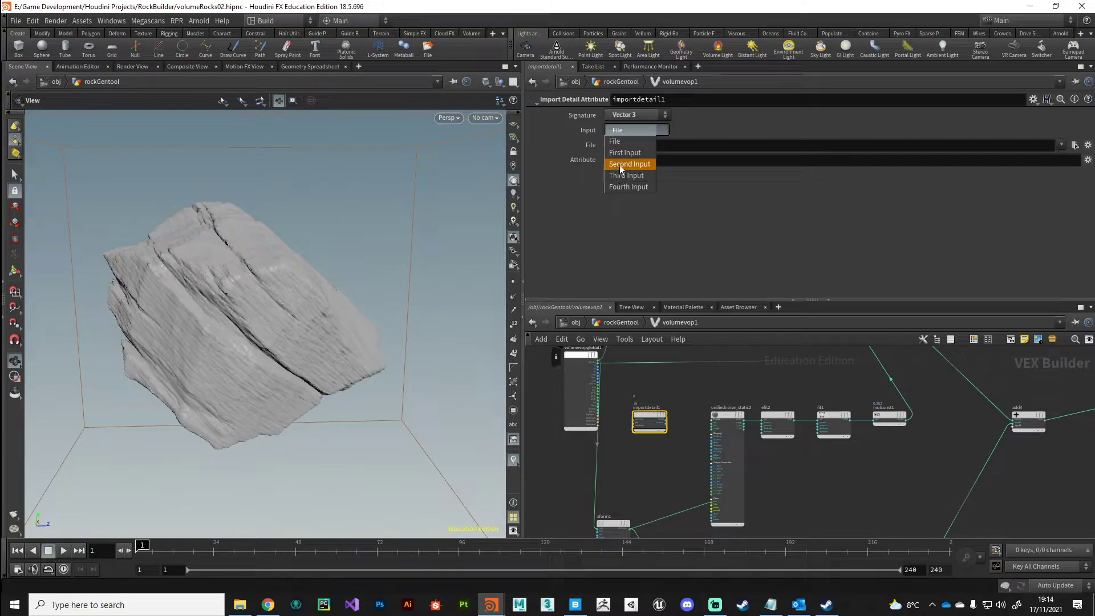
left_click(629, 165)
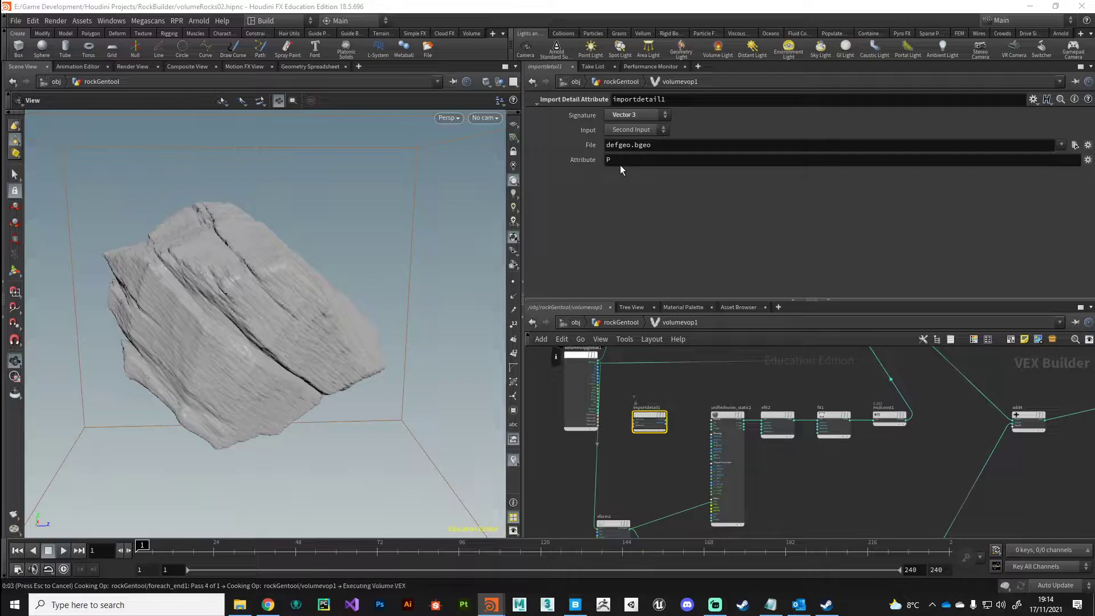
mouse_move(678, 221)
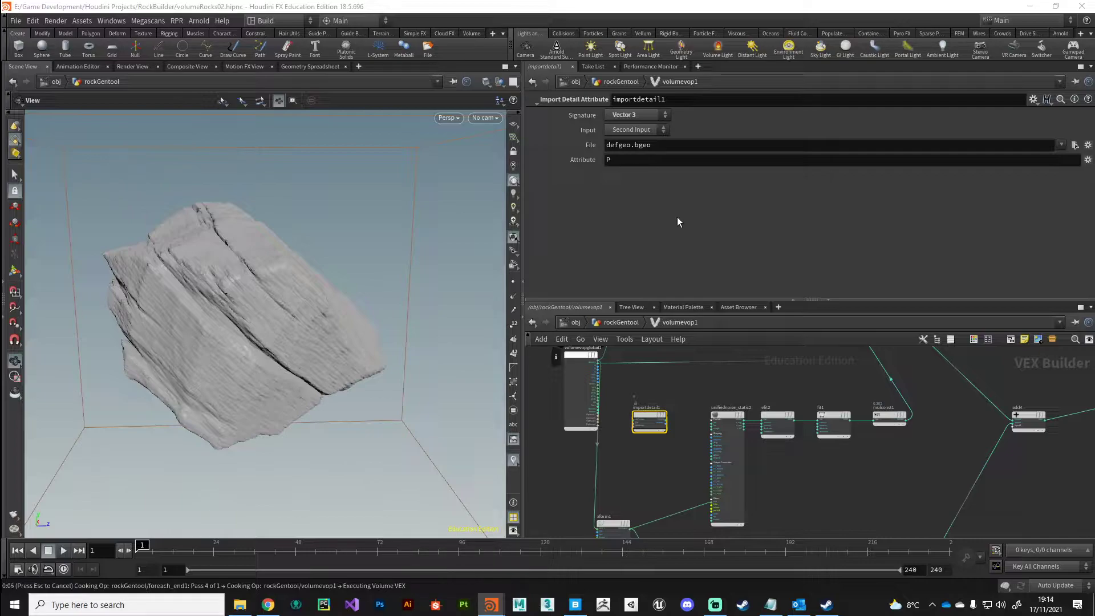
mouse_move(641, 484)
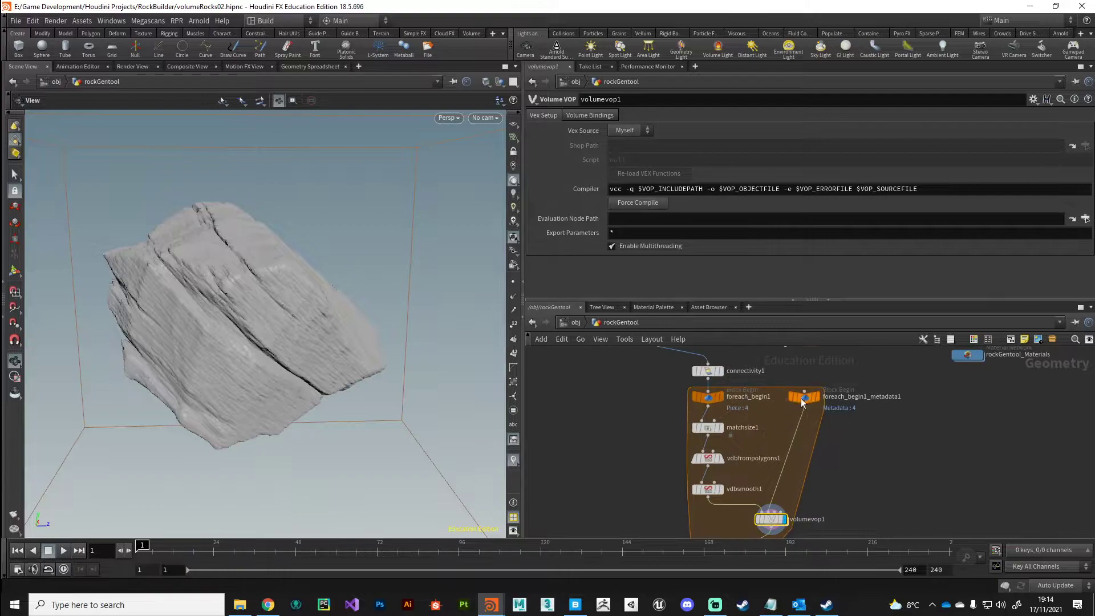
mouse_move(804, 396)
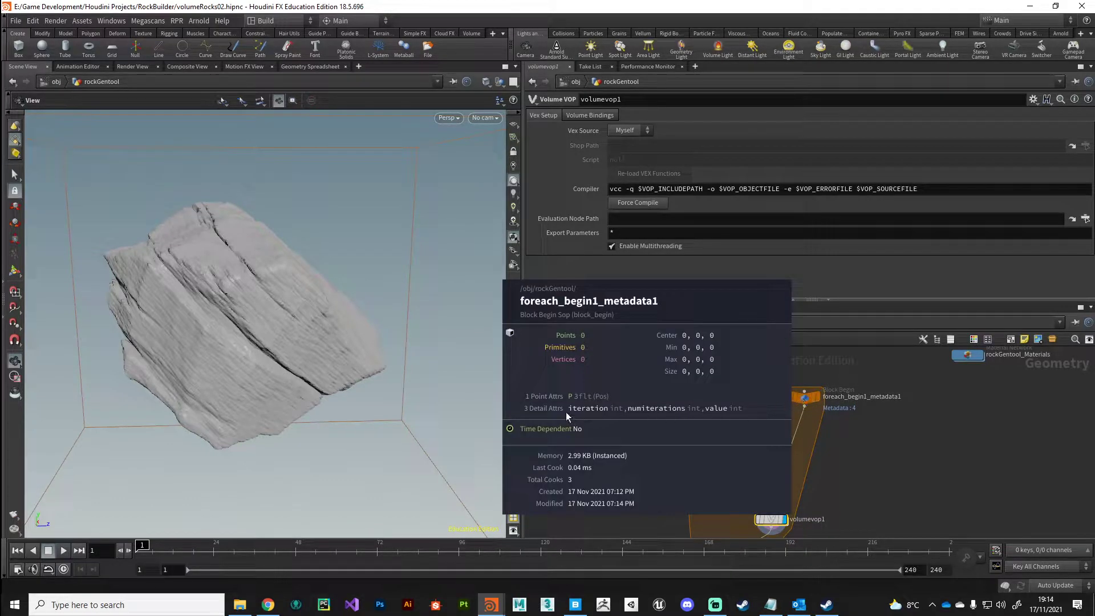
mouse_move(604, 414)
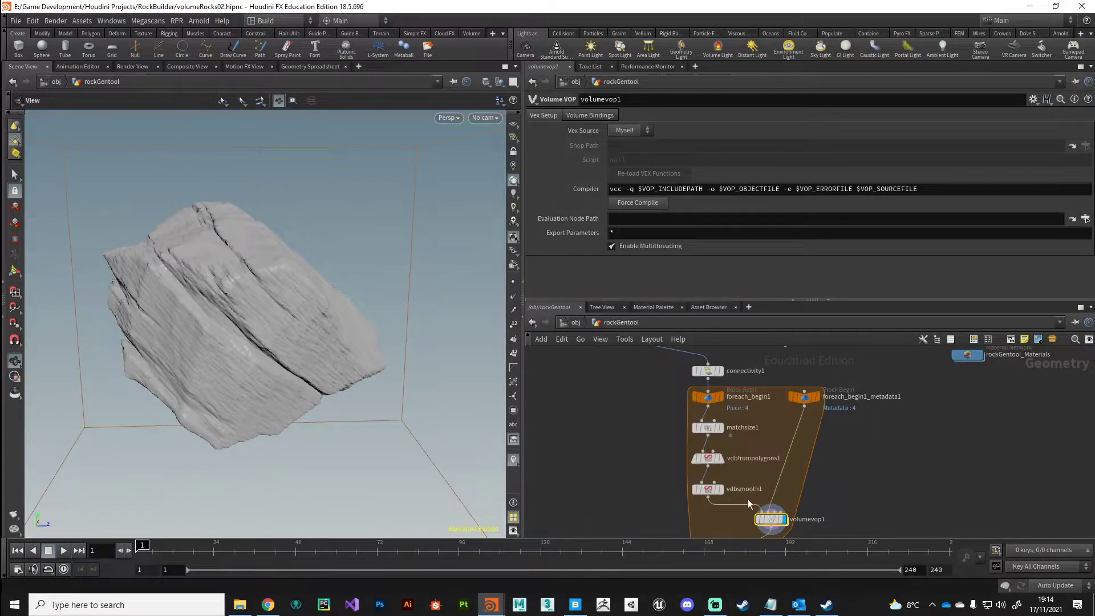
double_click(769, 519)
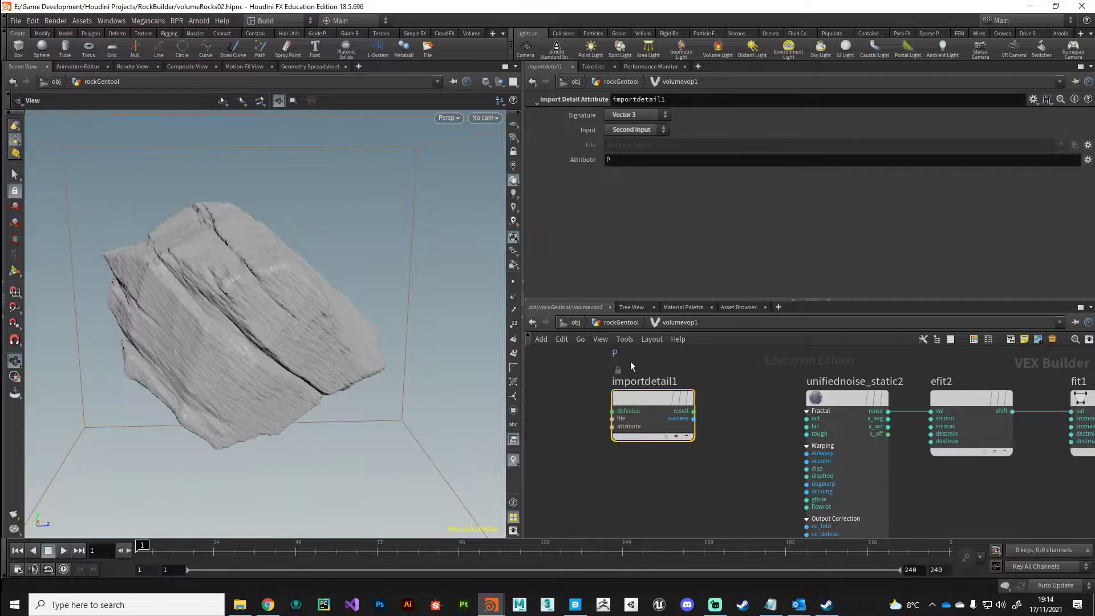
type("iteration")
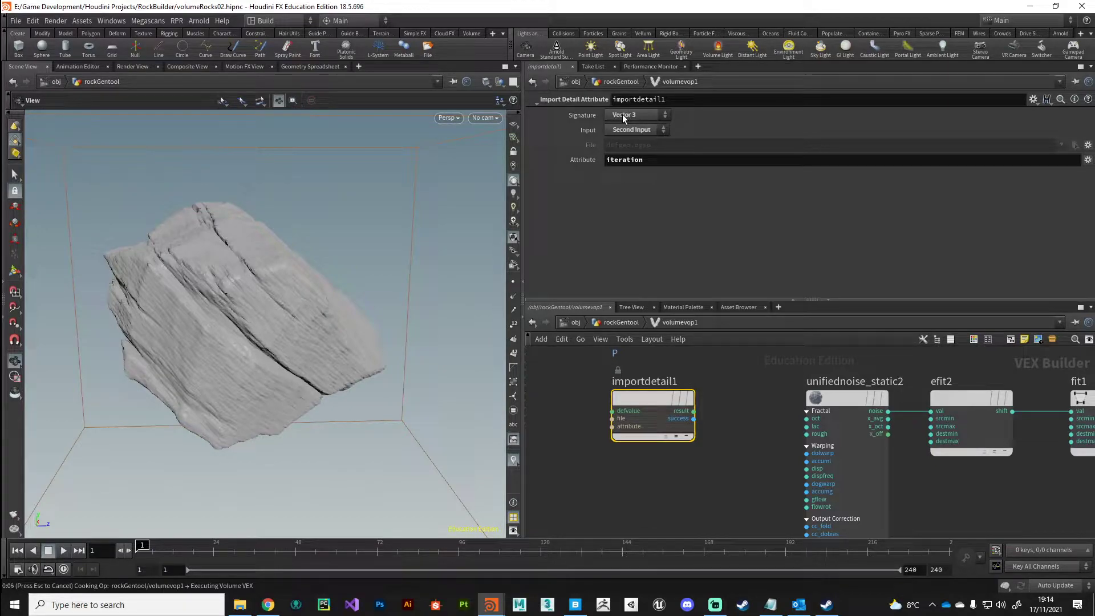
left_click(634, 114)
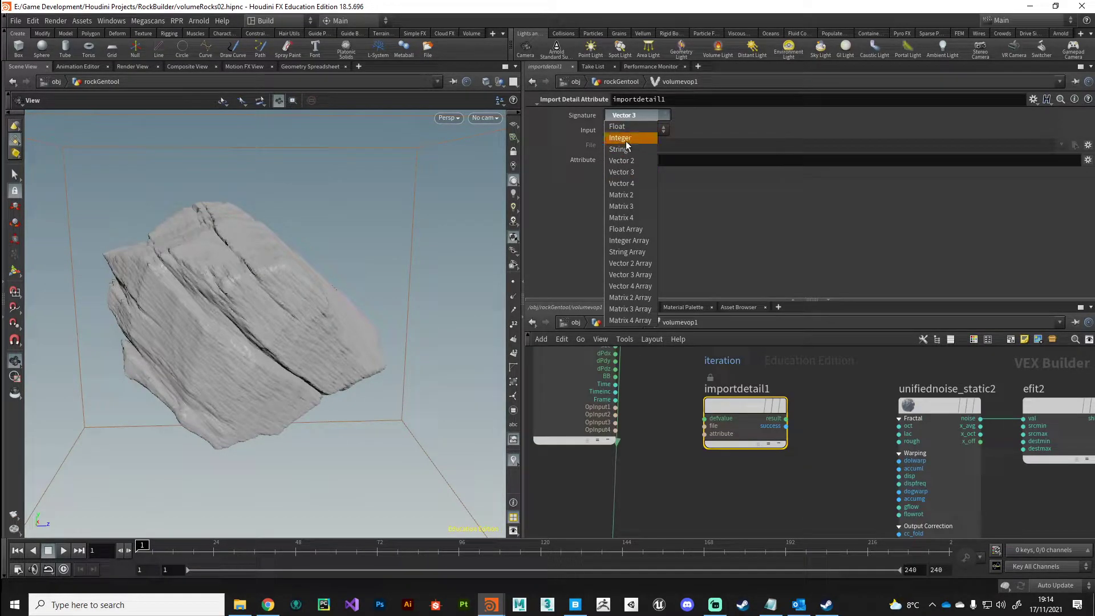
left_click(620, 137)
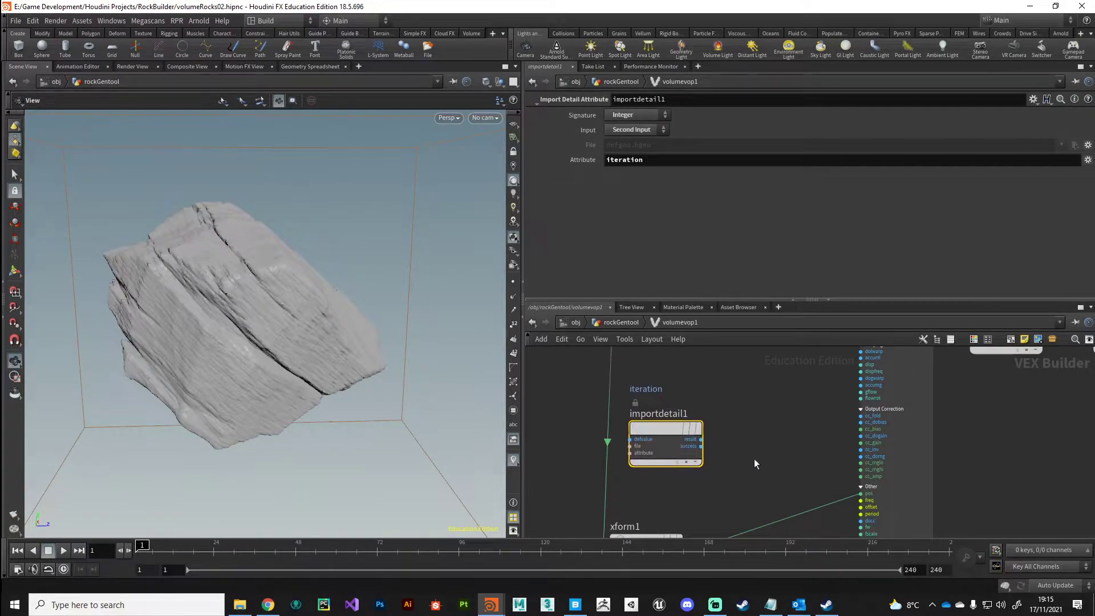
Add an inttovec and a Multiply Constant of 6548 on the imported iteration in volumevop1
type("int")
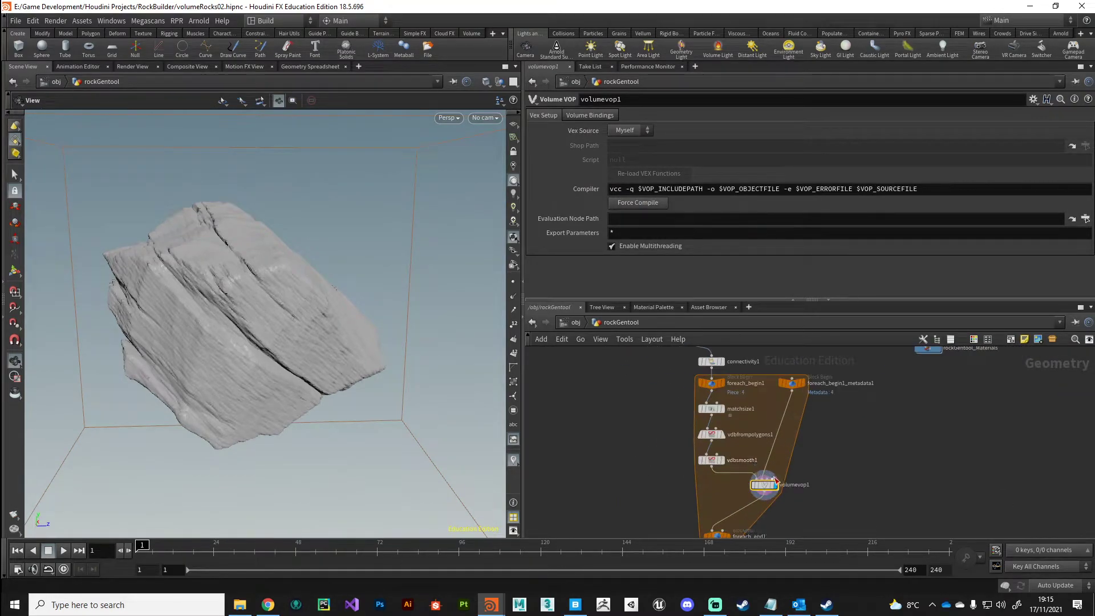
double_click(764, 485)
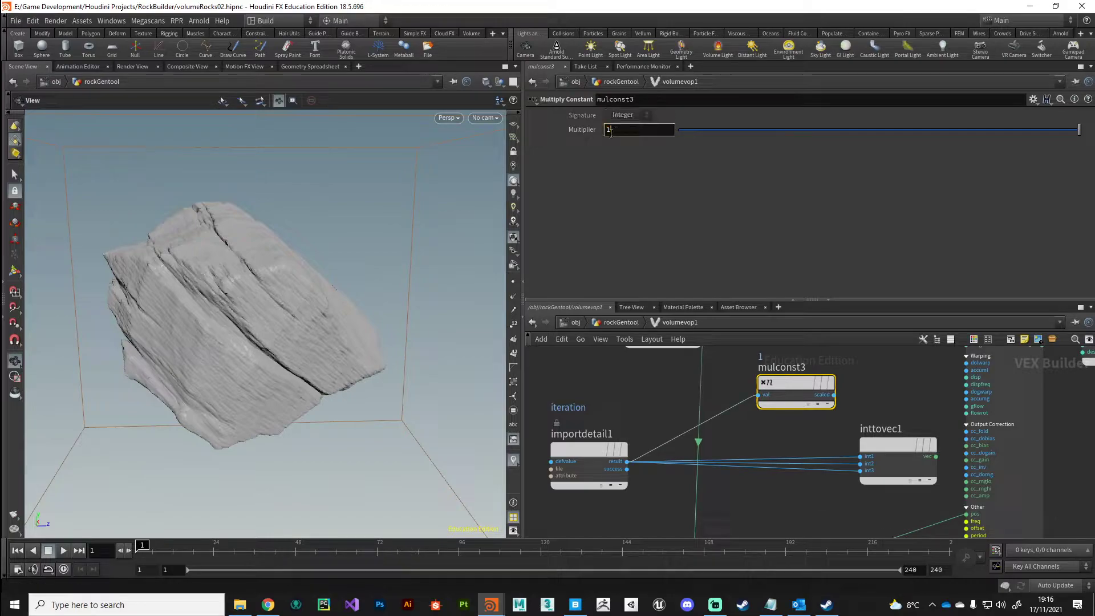
type("6548")
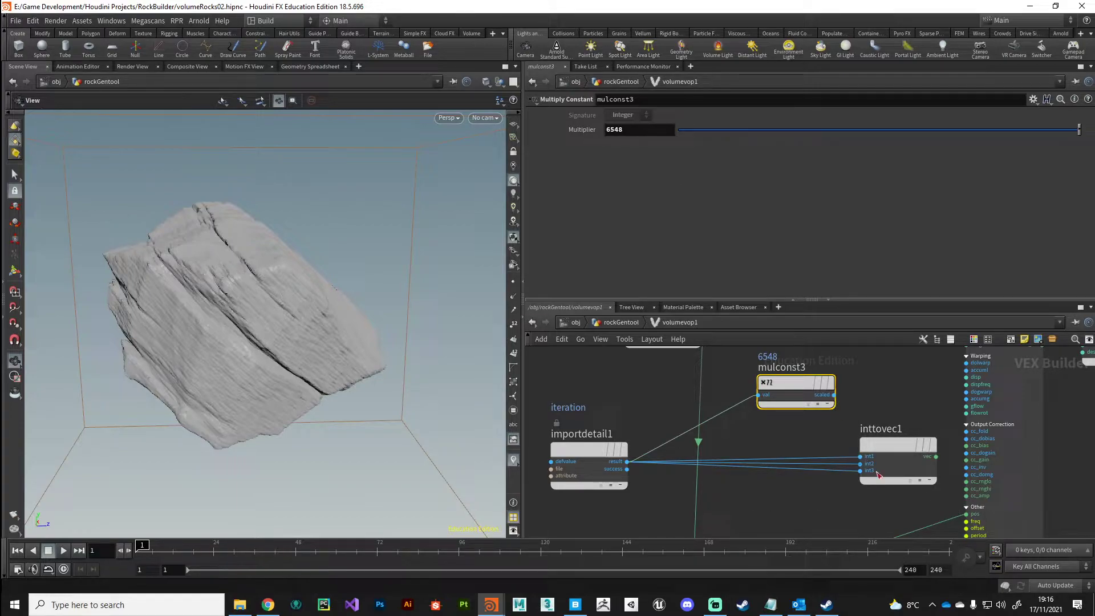
mouse_move(833, 396)
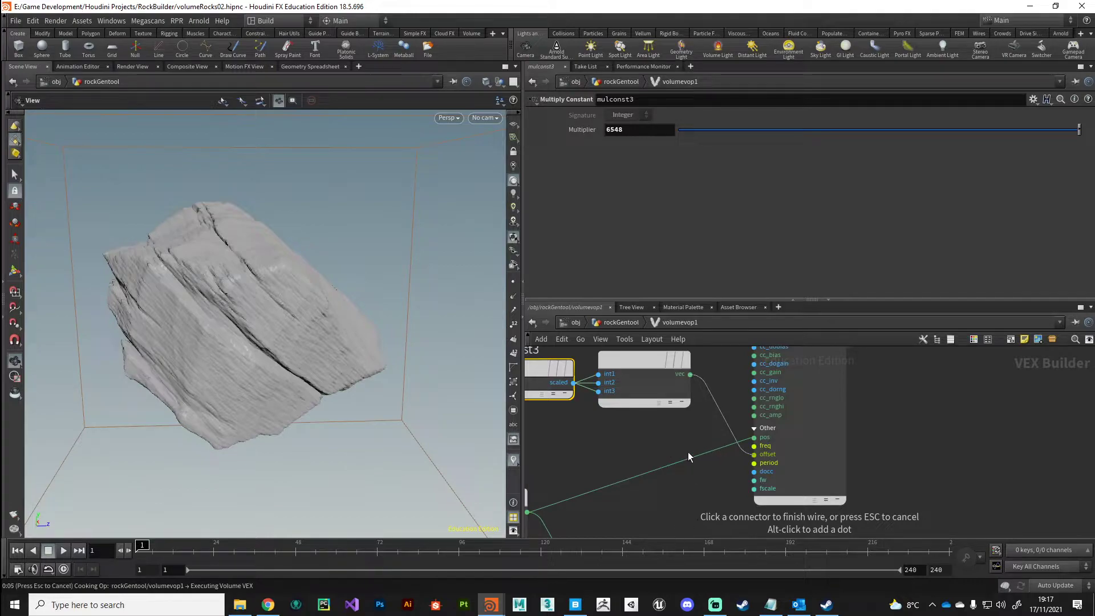
Wire the per-iteration vector into unifiednoise_static2's offset and review its noise settings
left_click(754, 445)
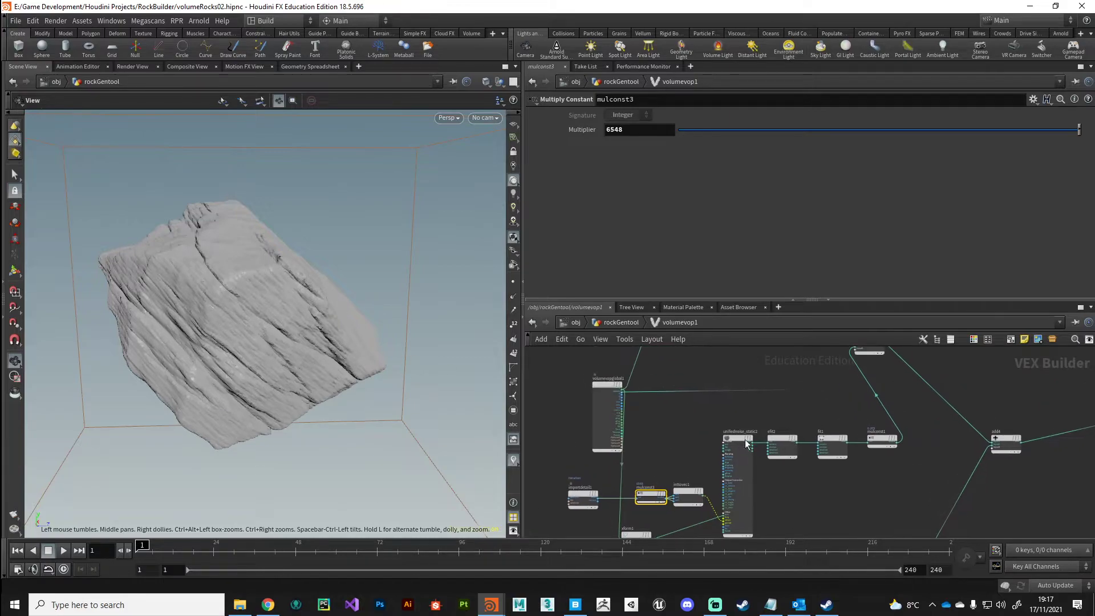
left_click(736, 438)
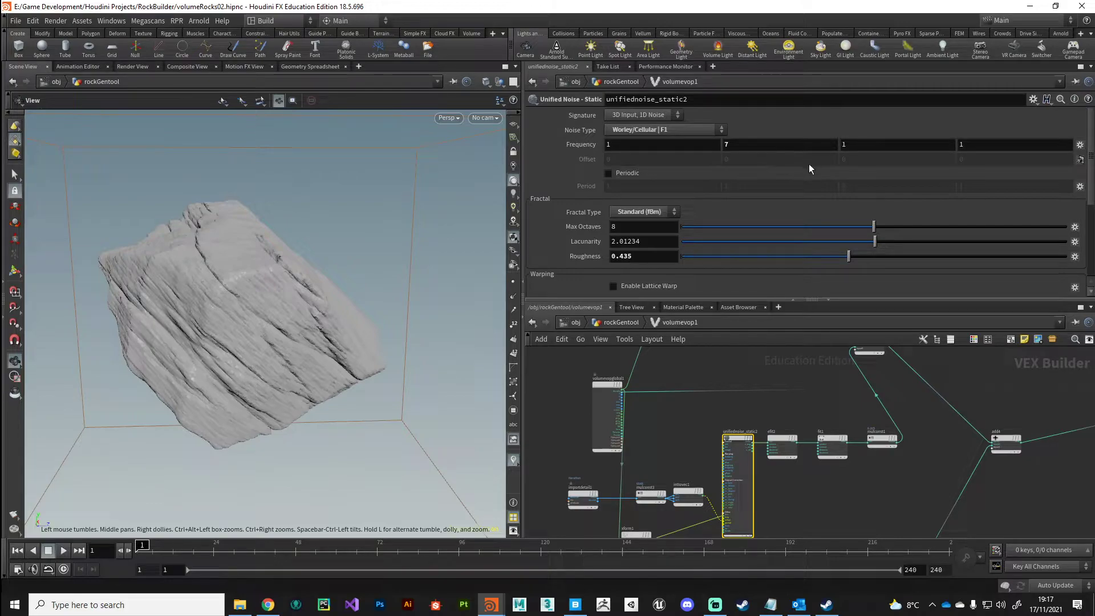
mouse_move(618, 164)
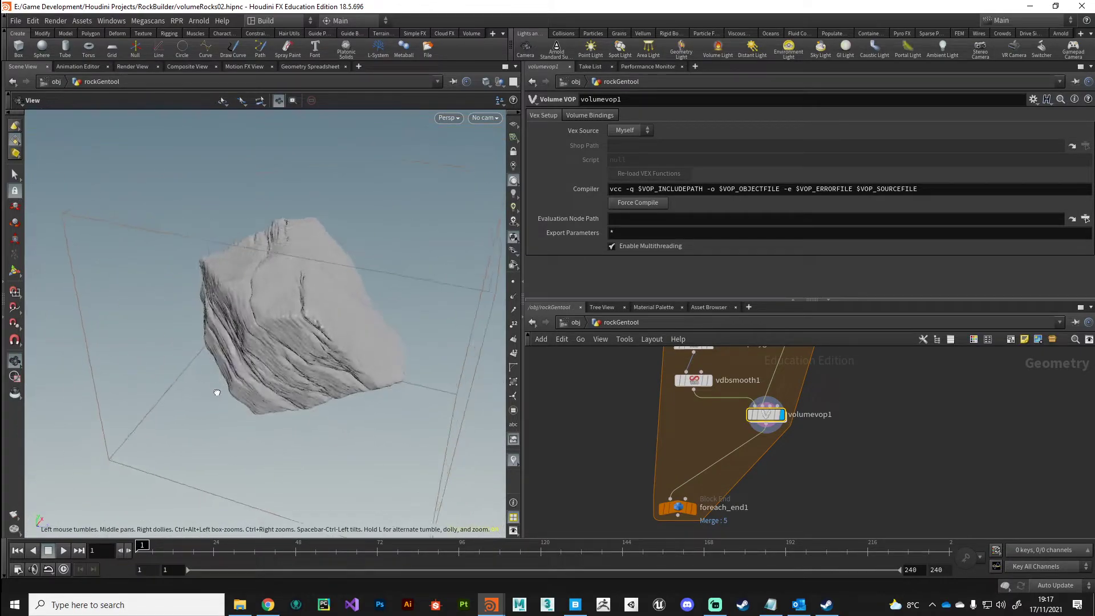
Add a Convert VDB after volumevop1 set to Polygons and inspect the resulting rock mesh
left_click_drag(216, 391, 158, 402)
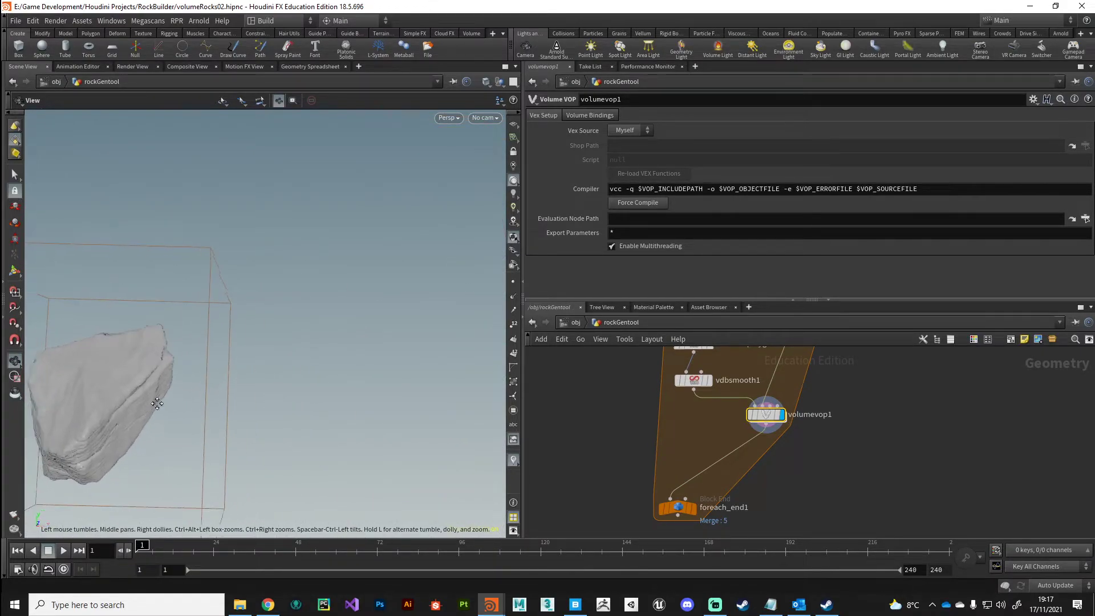
left_click_drag(157, 404, 178, 352)
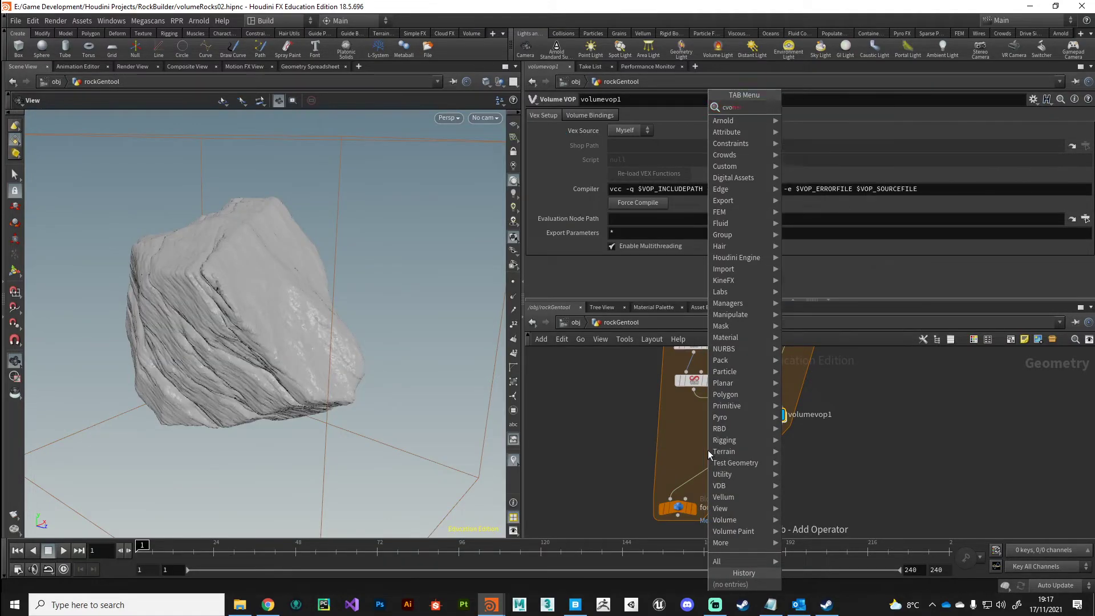
type("c")
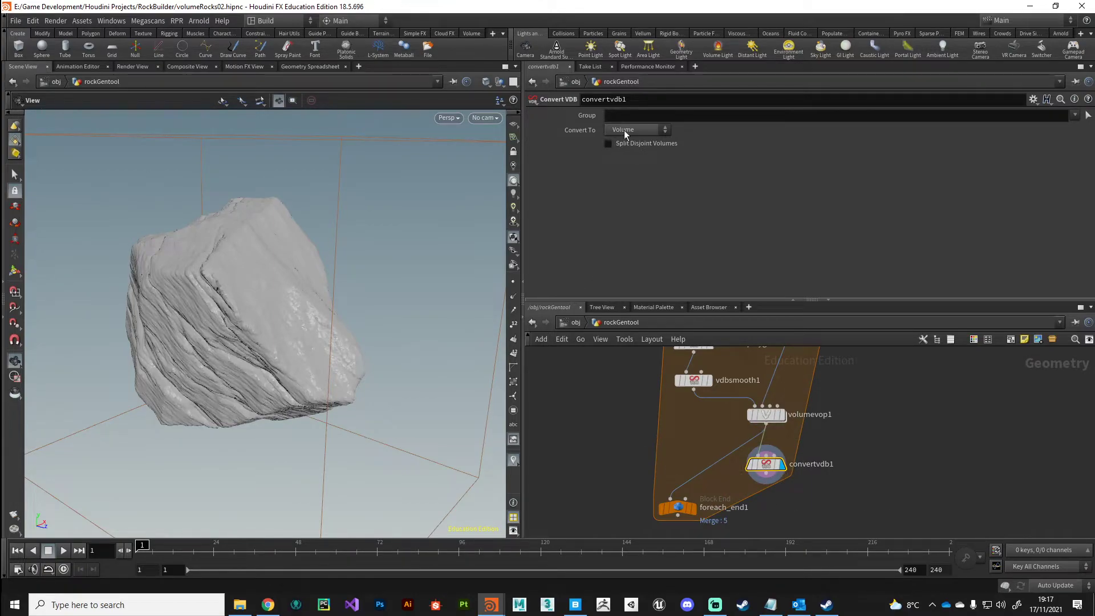
left_click(636, 129)
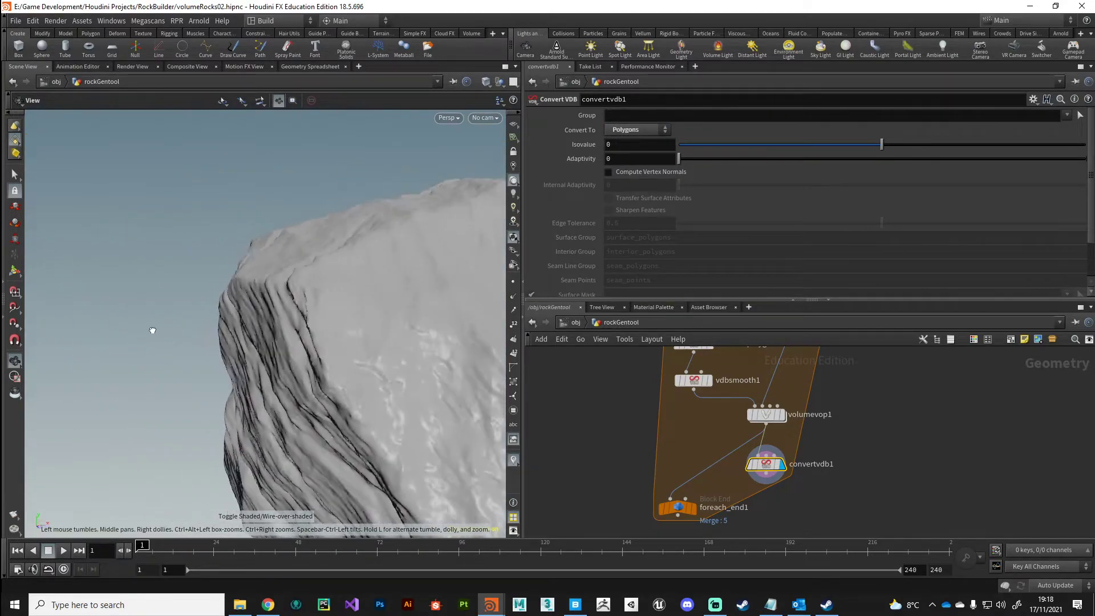
left_click_drag(151, 330, 299, 359)
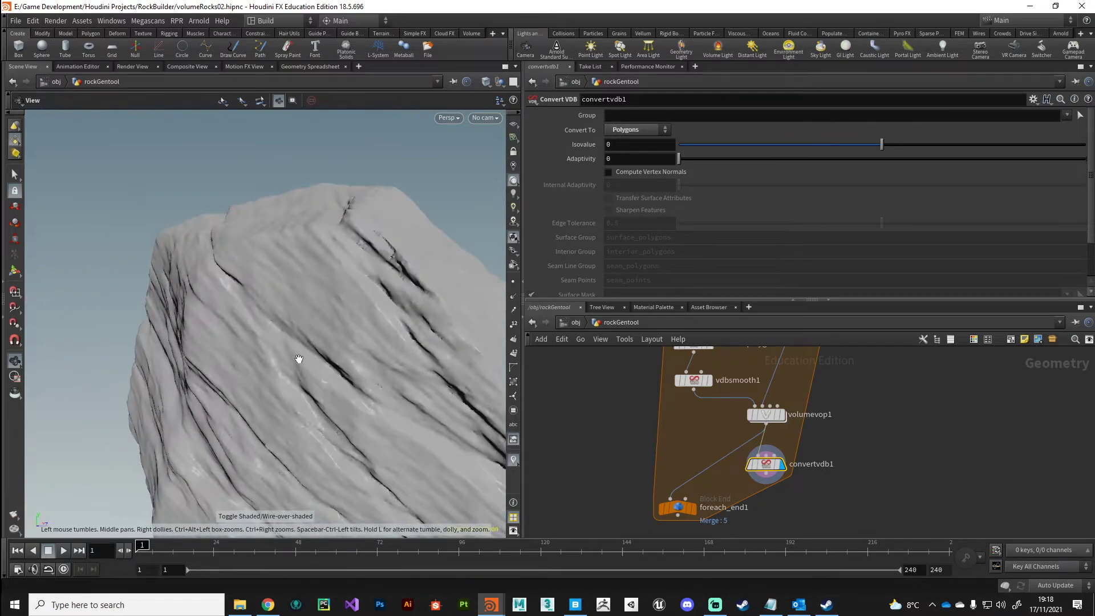
left_click_drag(299, 359, 246, 365)
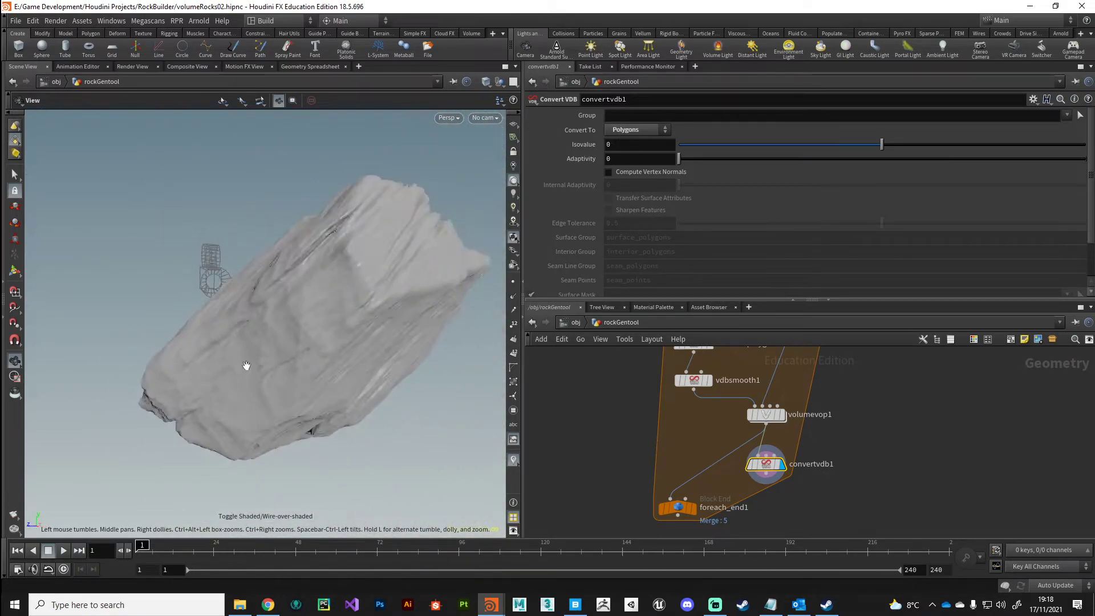
left_click_drag(247, 365, 226, 364)
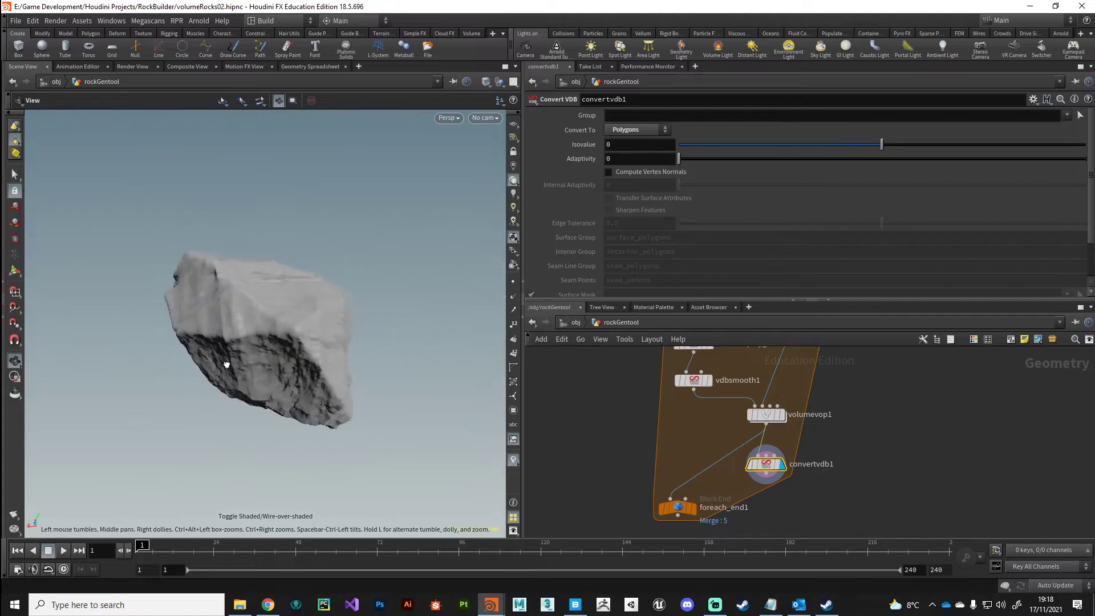
left_click_drag(226, 364, 197, 364)
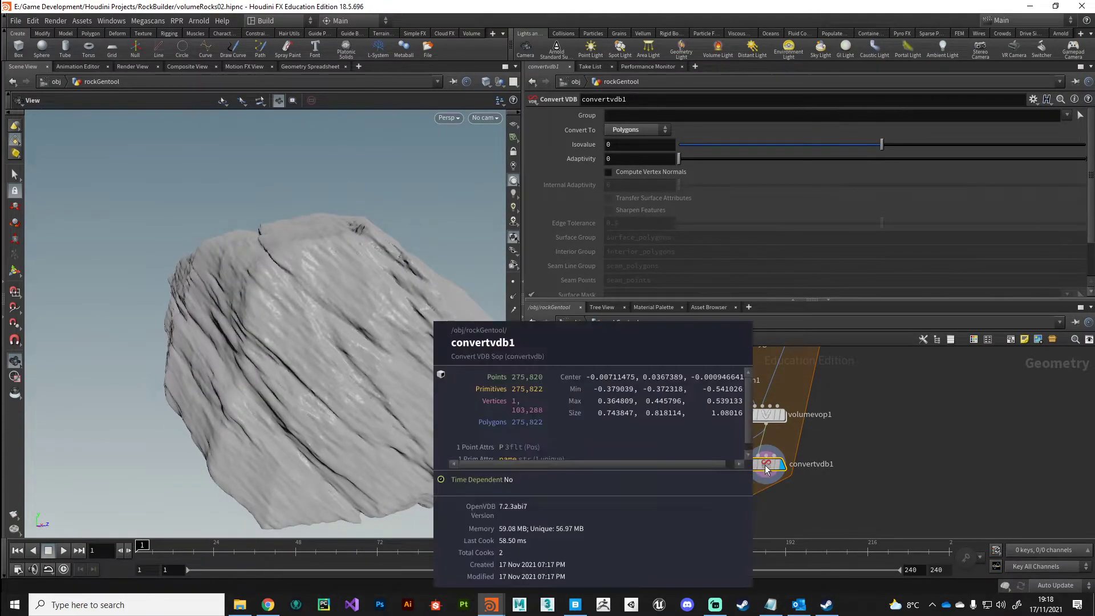
mouse_move(527, 428)
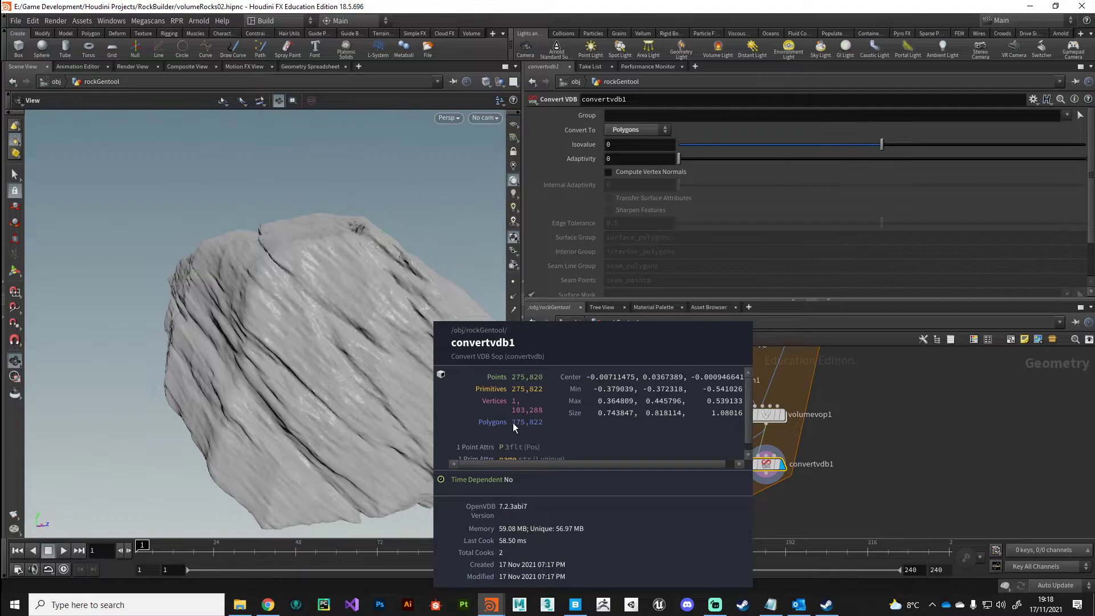
mouse_move(519, 429)
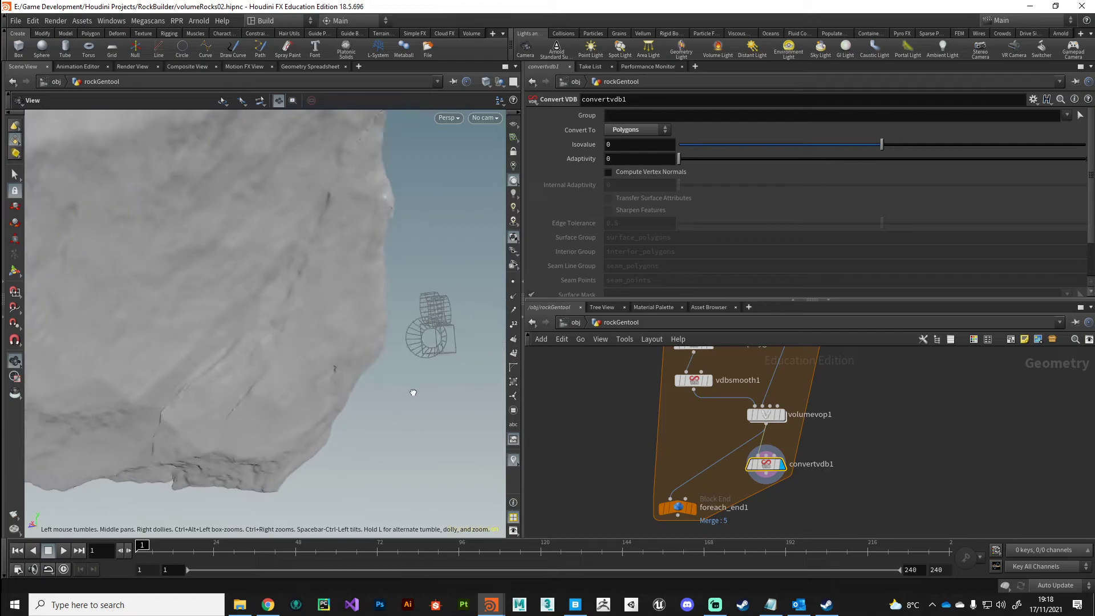
left_click_drag(412, 392, 296, 460)
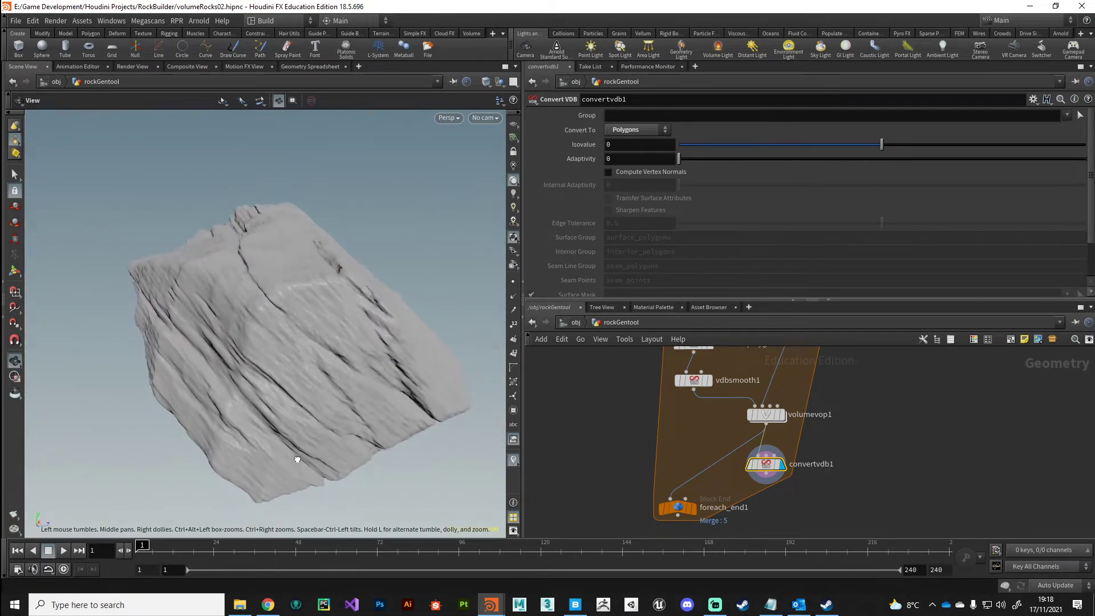
left_click_drag(297, 459, 255, 334)
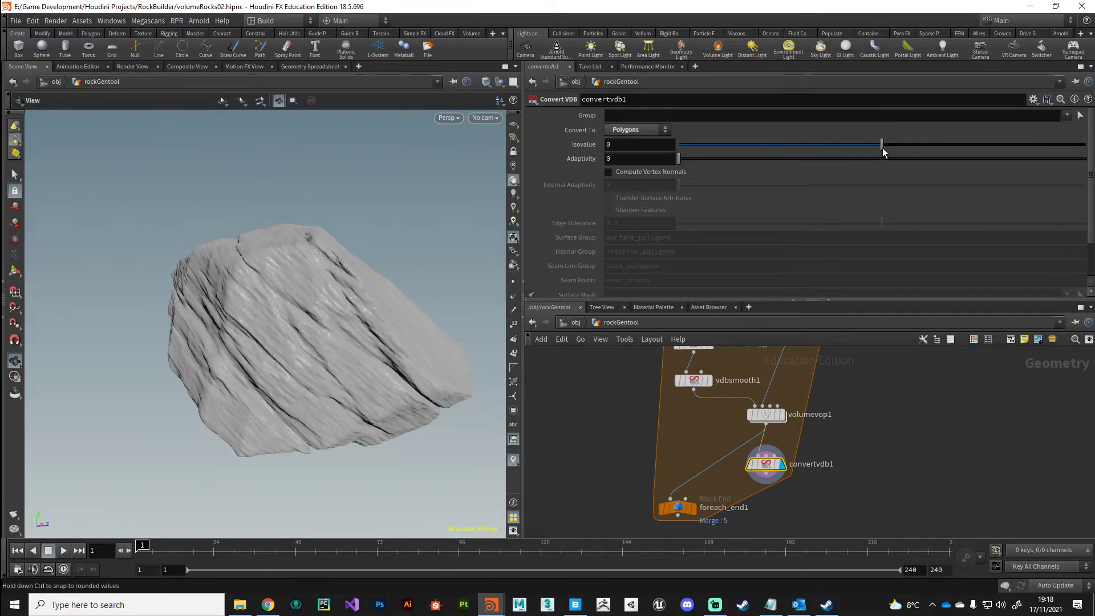
Vary convertvdb1's isovalue through positive and negative values, then return it to 0
left_click_drag(881, 143, 888, 143)
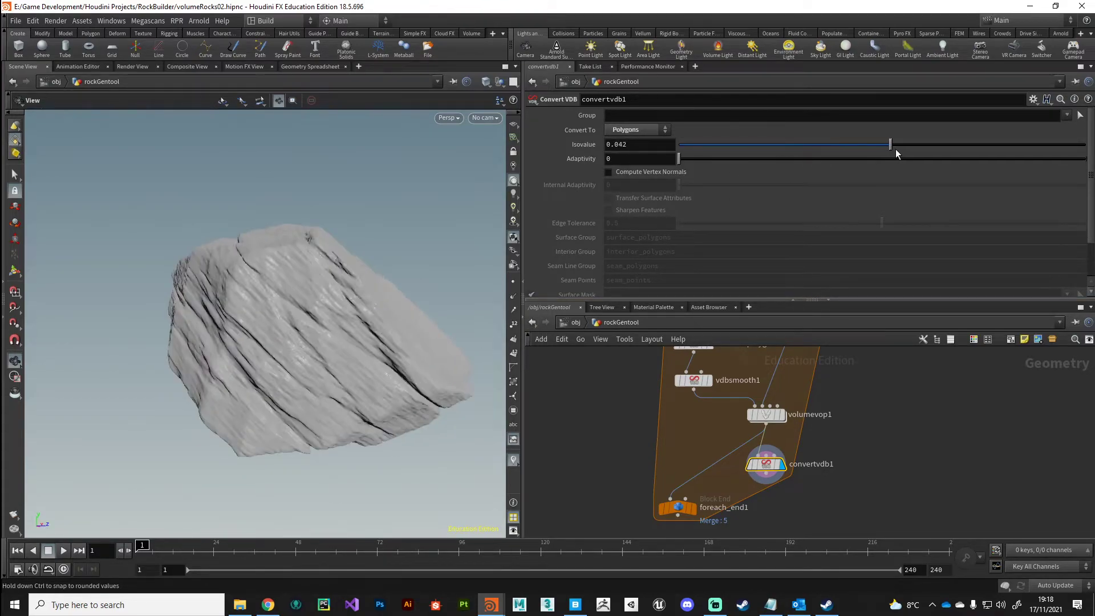
left_click_drag(888, 145, 905, 145)
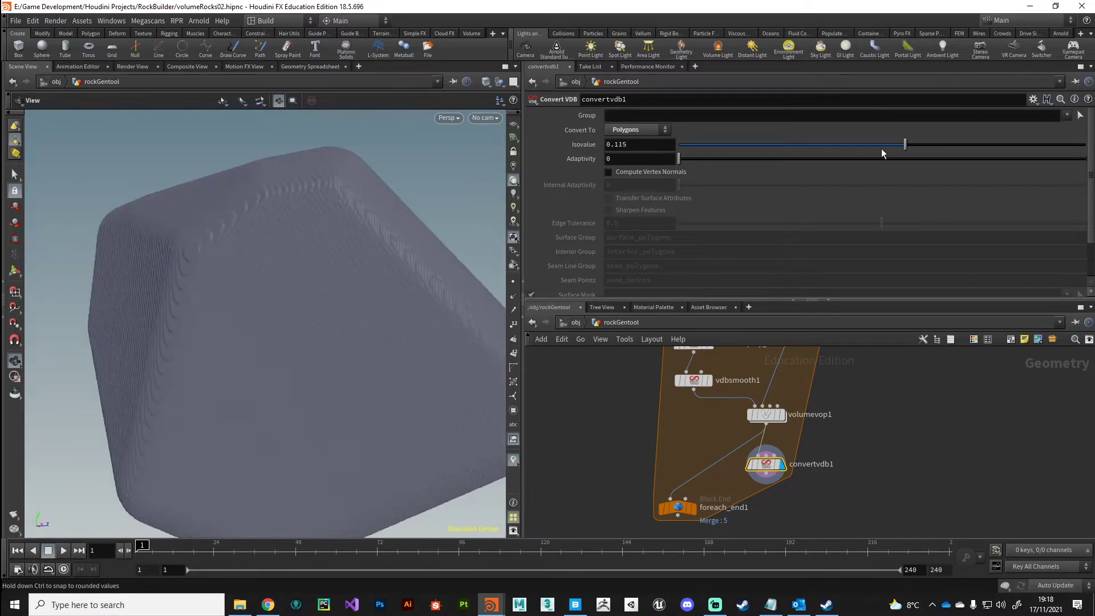
left_click_drag(904, 145, 898, 145)
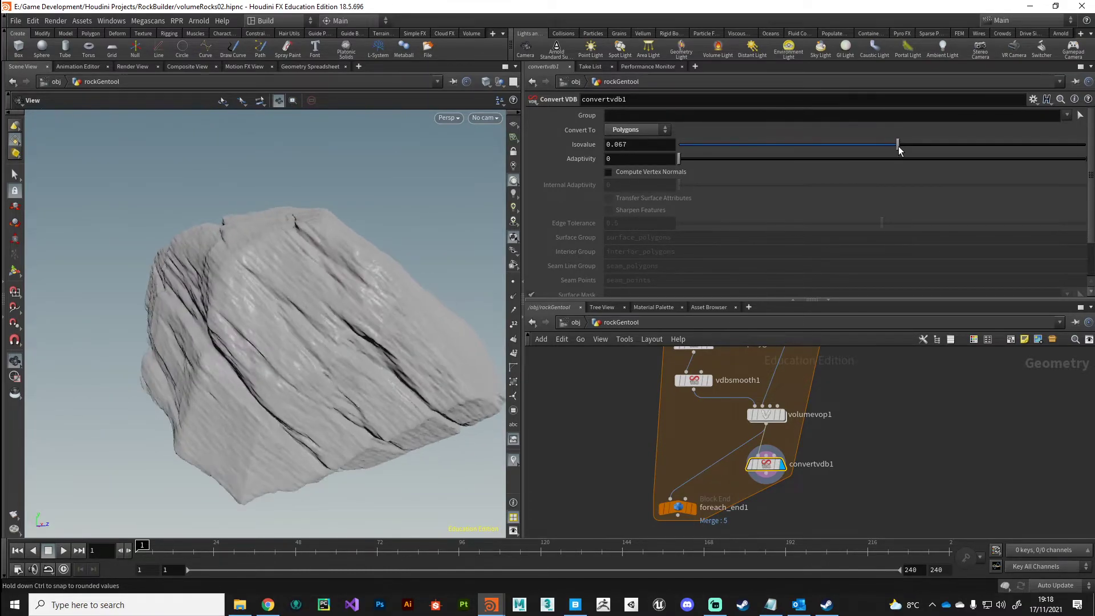
left_click_drag(897, 144, 864, 144)
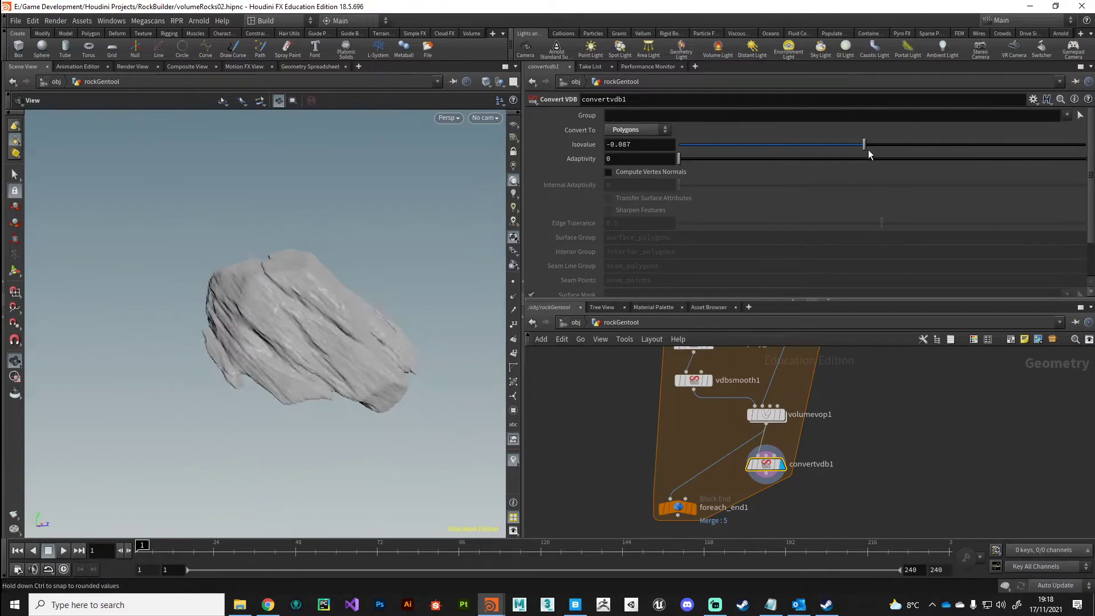
left_click_drag(863, 143, 899, 144)
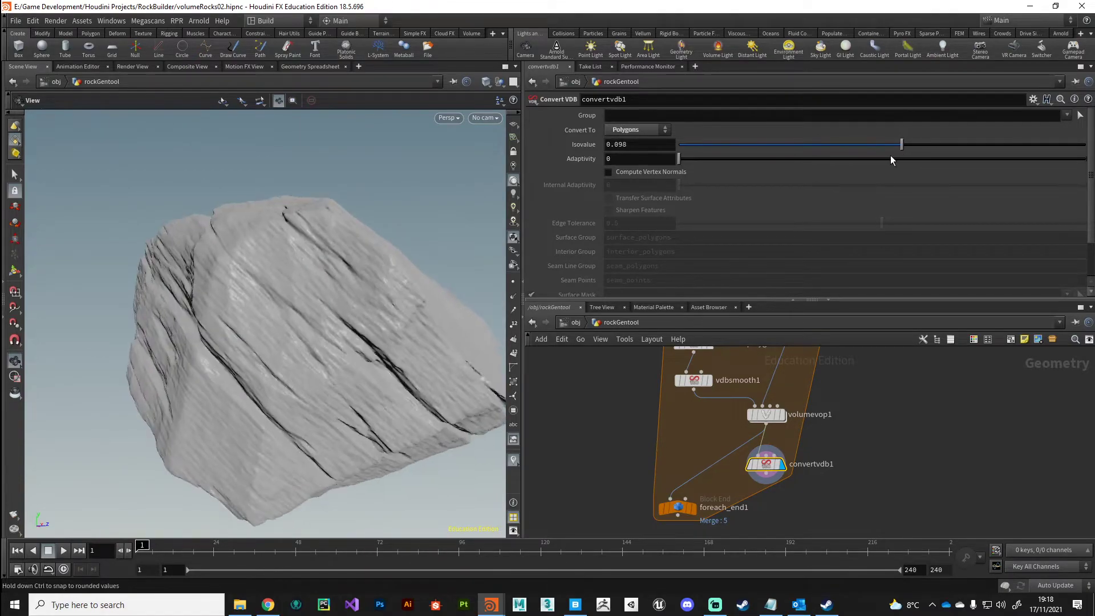
left_click_drag(900, 144, 888, 145)
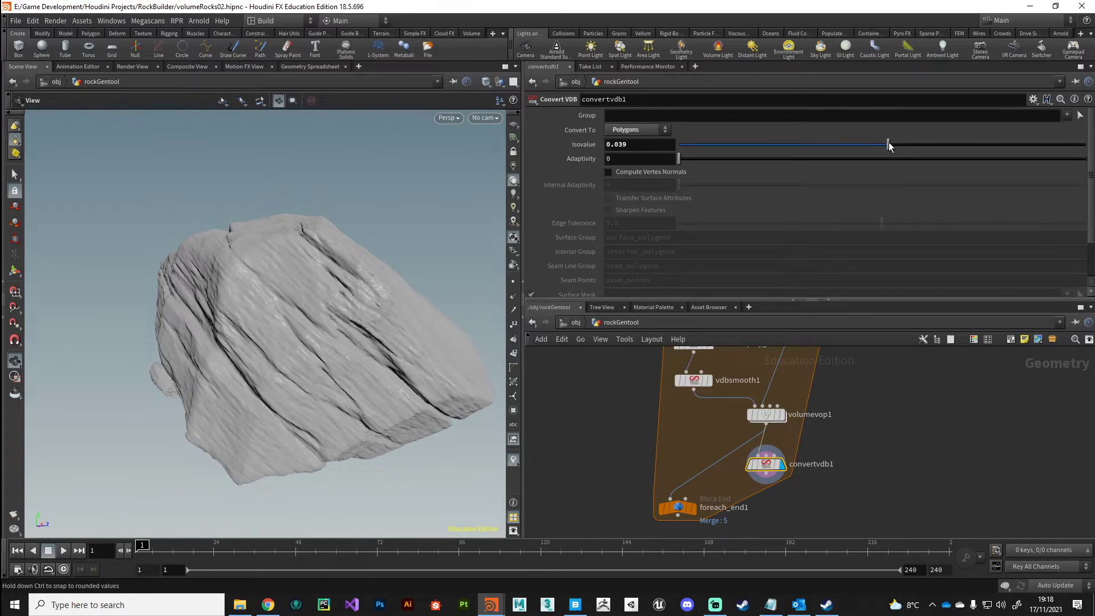
left_click_drag(888, 145, 885, 145)
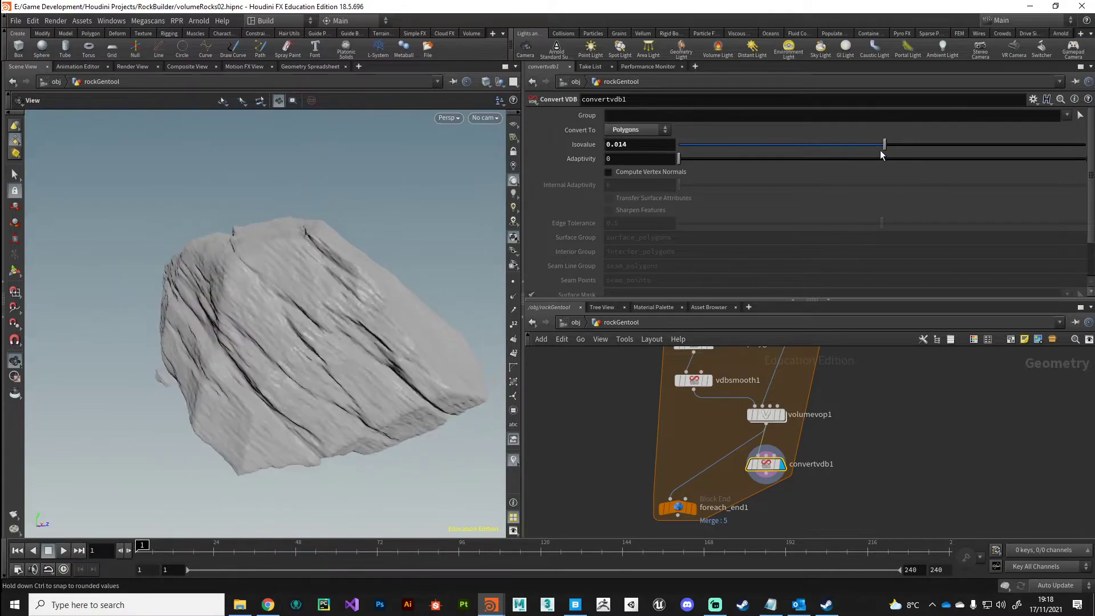
left_click_drag(885, 145, 892, 145)
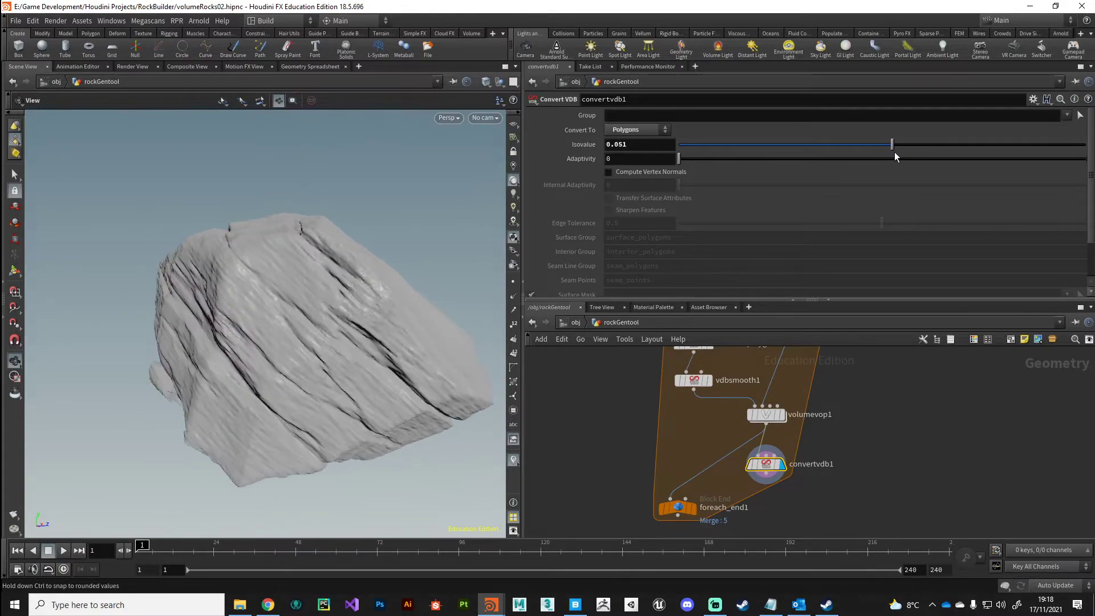
left_click_drag(892, 145, 866, 144)
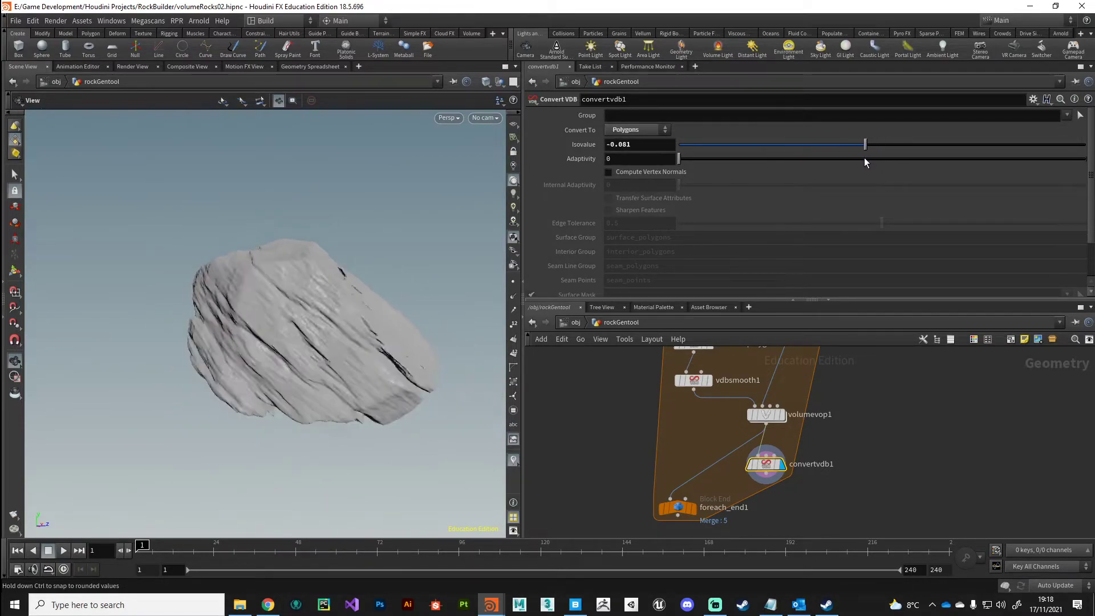
left_click_drag(865, 145, 879, 145)
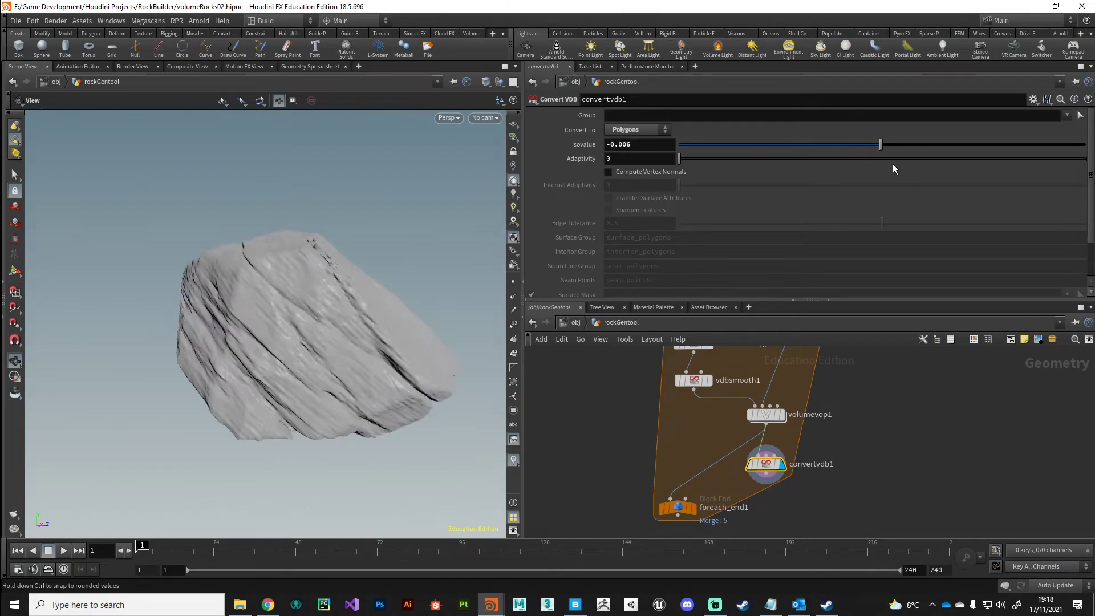
left_click_drag(879, 145, 910, 144)
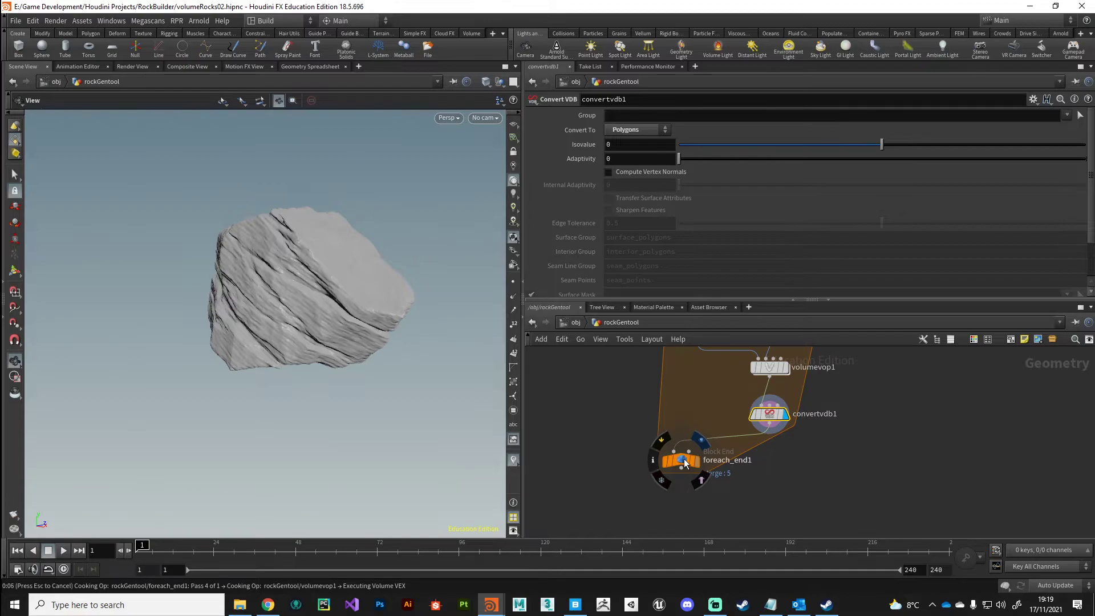
Enable Single Pass 1 on foreach_end1 and inspect that lone rock
left_click(679, 459)
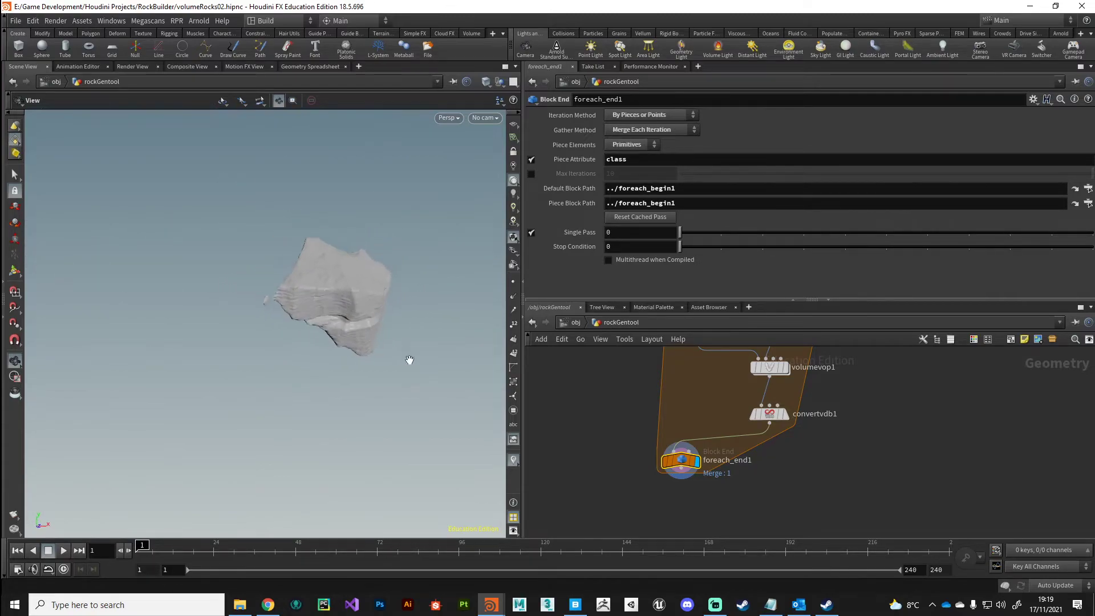
left_click_drag(410, 359, 303, 370)
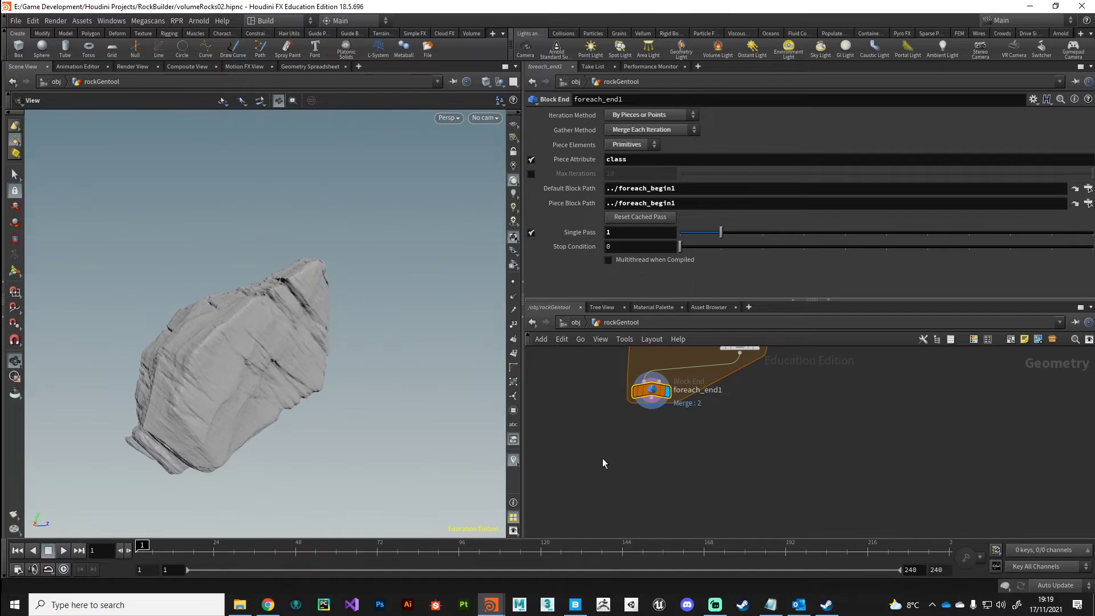
mouse_move(275, 312)
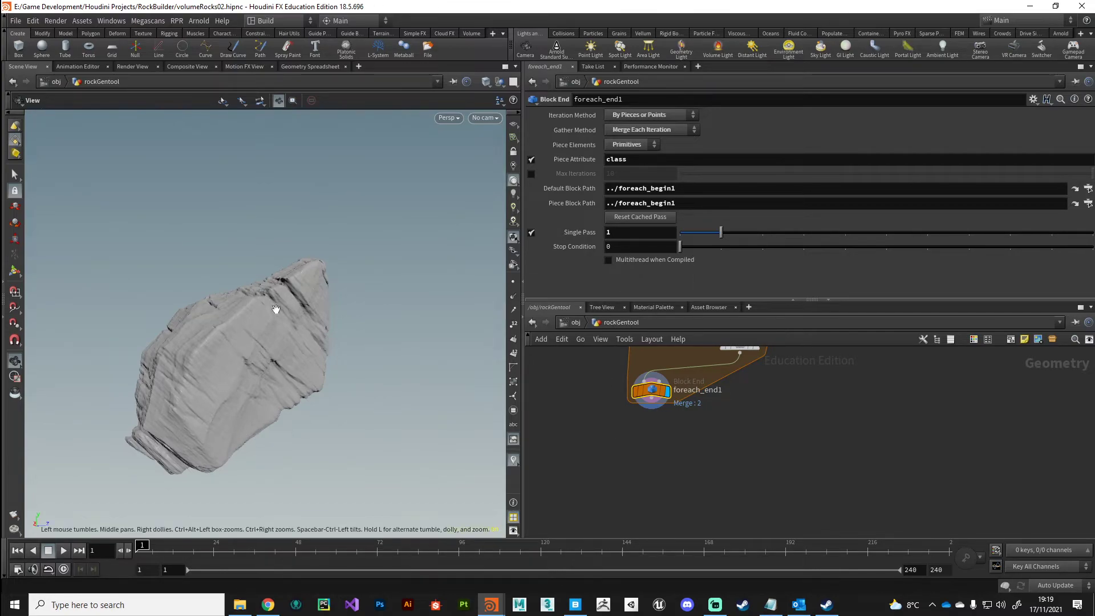
mouse_move(282, 333)
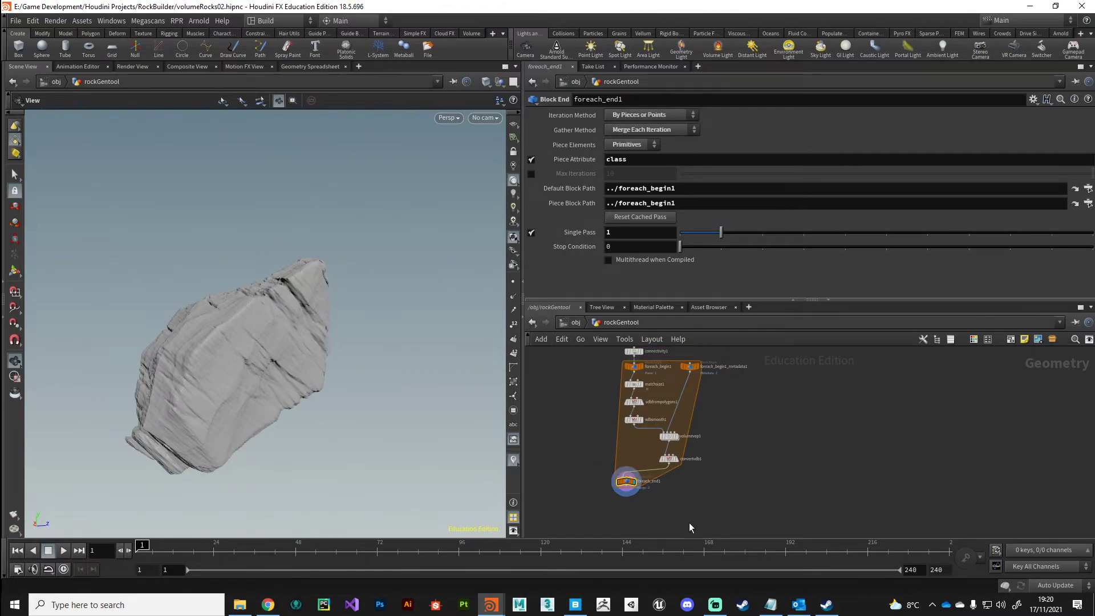
Add a ROP Geometry Output wired from foreach_end1, then set its Single Pass to 8
key("Tab")
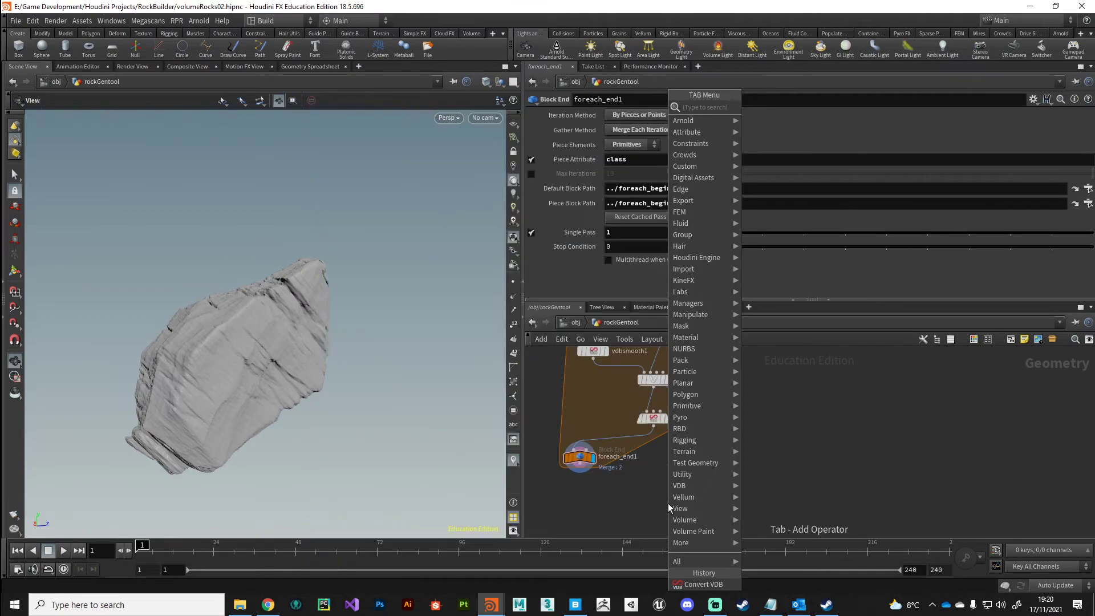
type("rop")
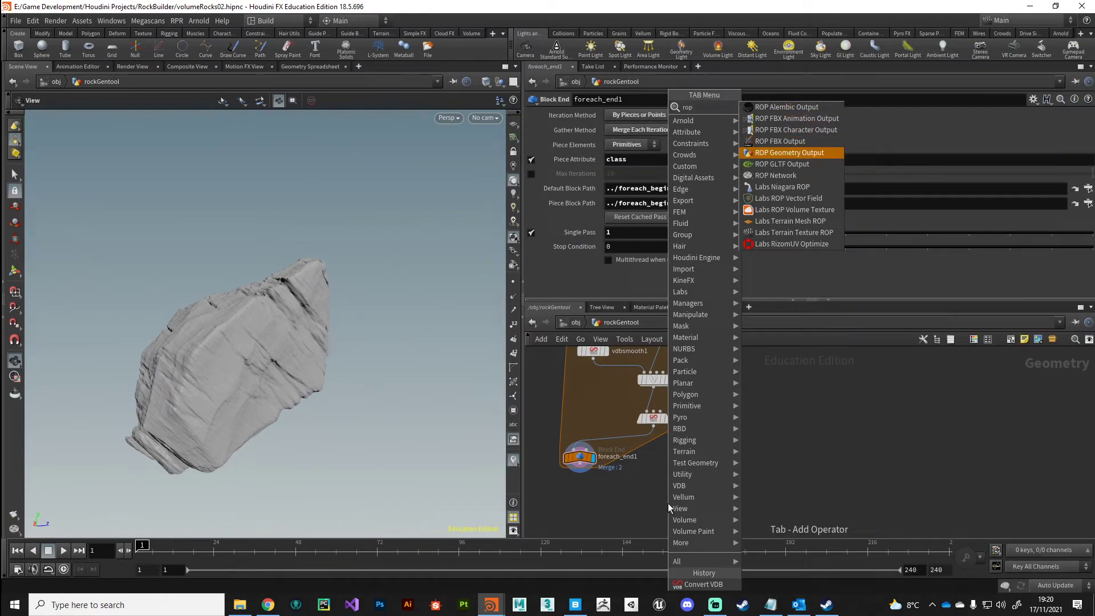
left_click(789, 153)
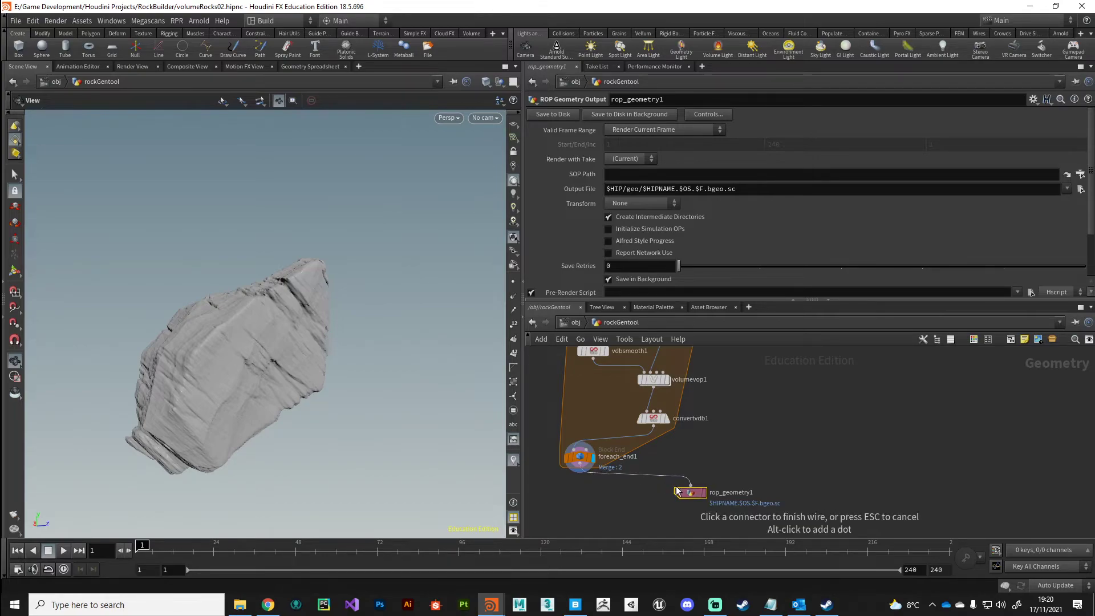
left_click(681, 483)
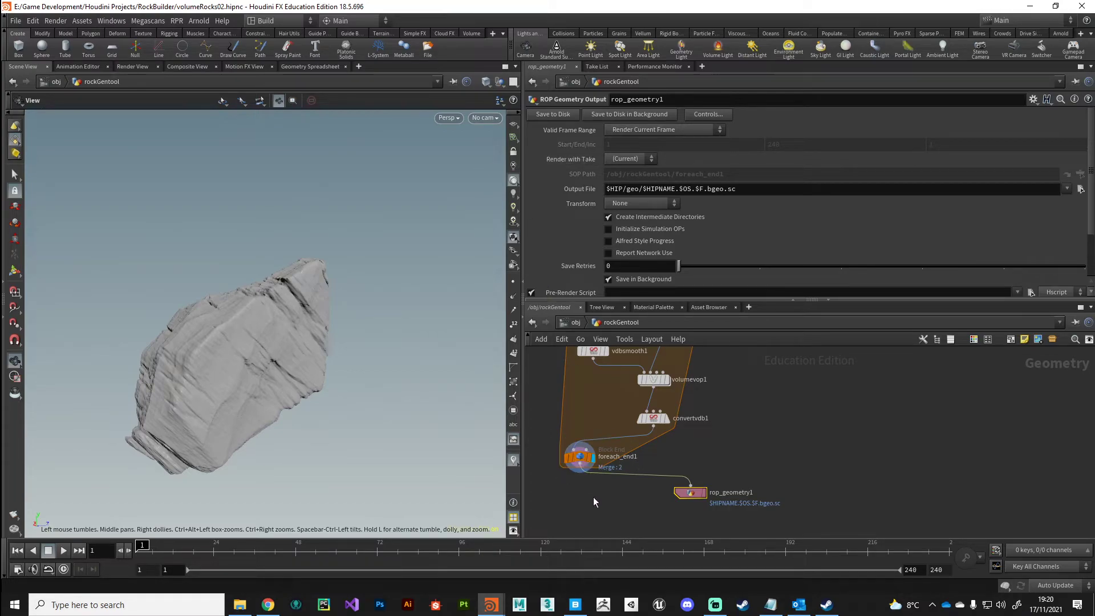
left_click_drag(143, 545, 251, 545)
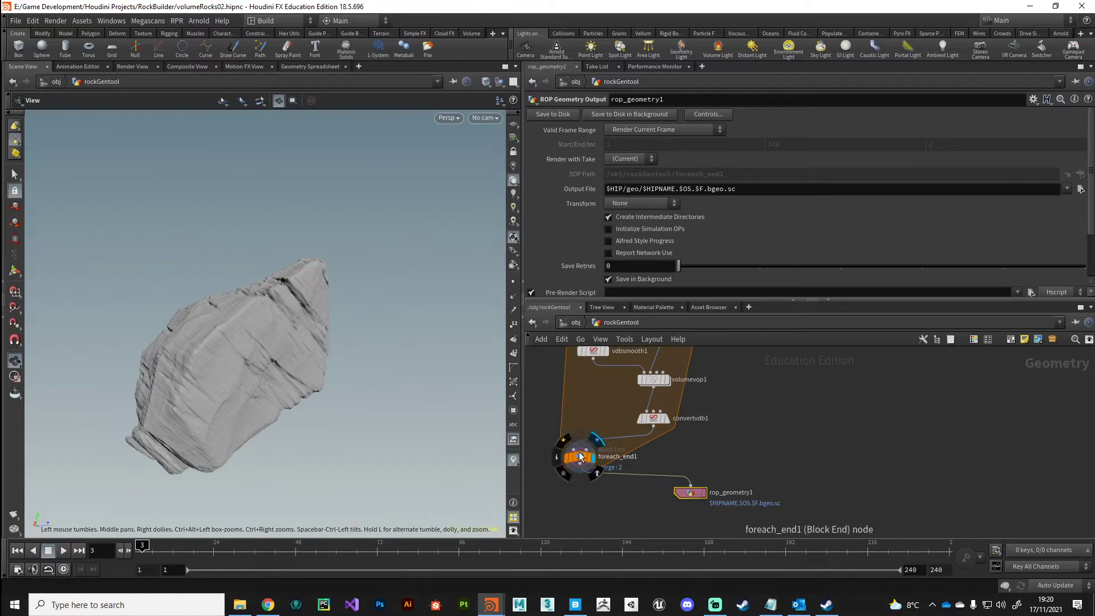
left_click(579, 456)
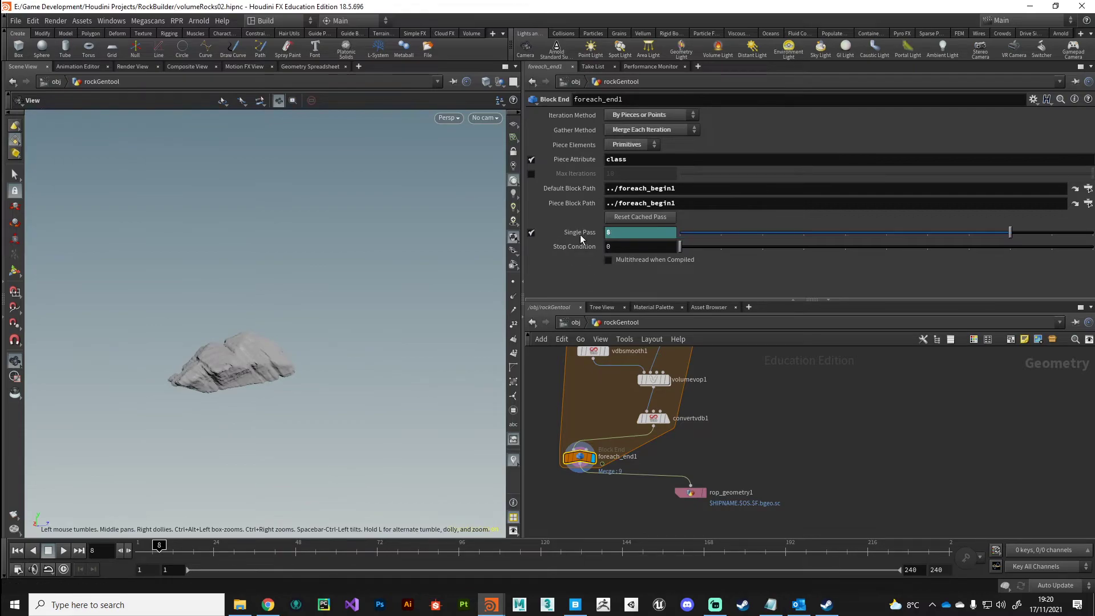
mouse_move(462, 336)
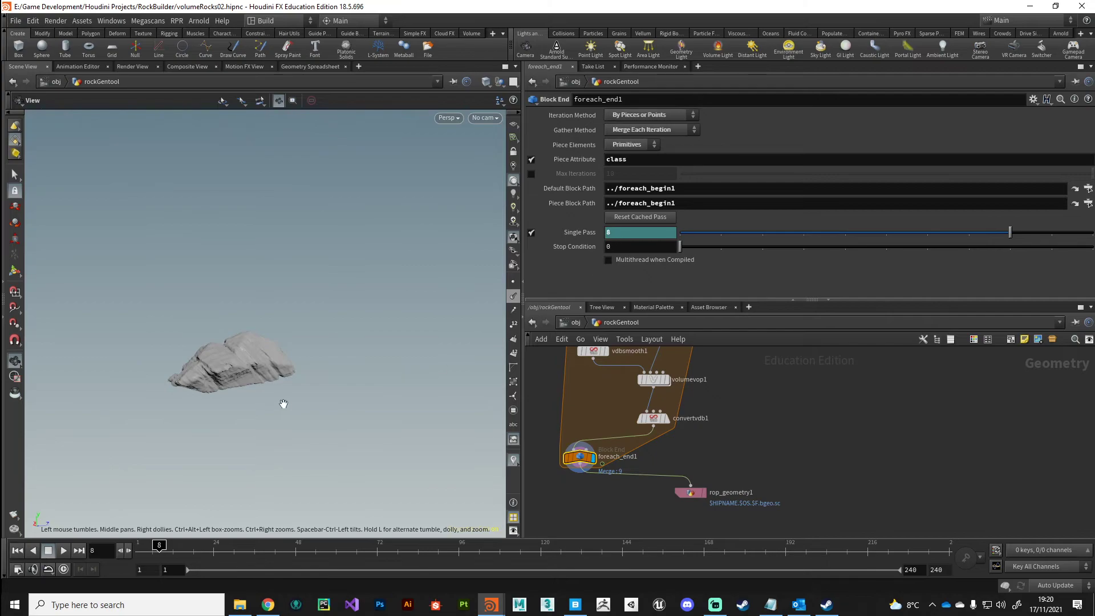
Set rop_geometry1's Valid Frame Range to Render Frame Range
left_click_drag(283, 404, 365, 418)
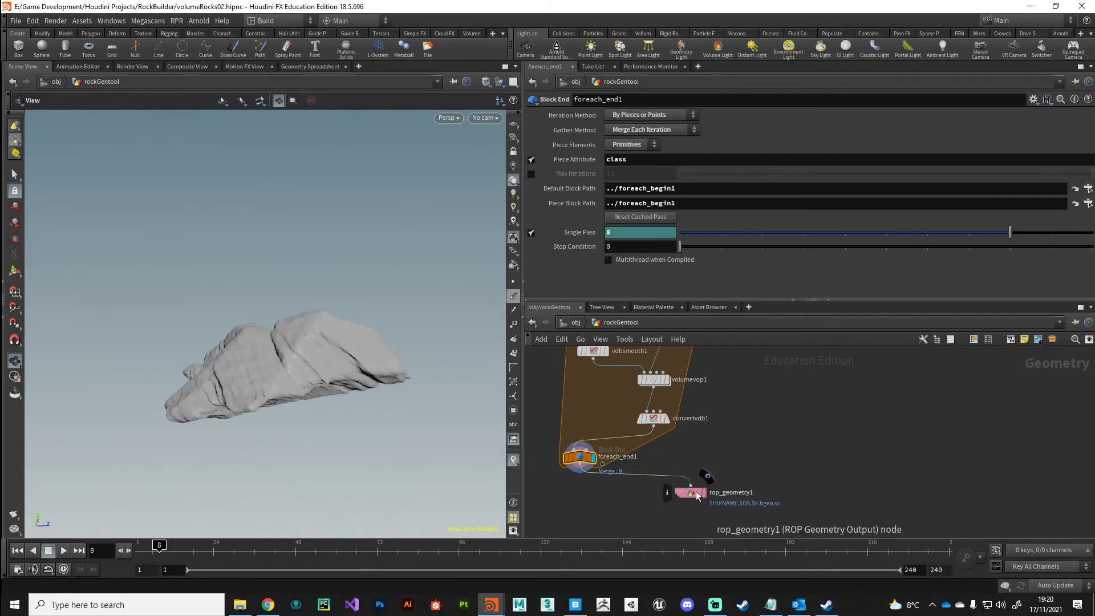
left_click(690, 492)
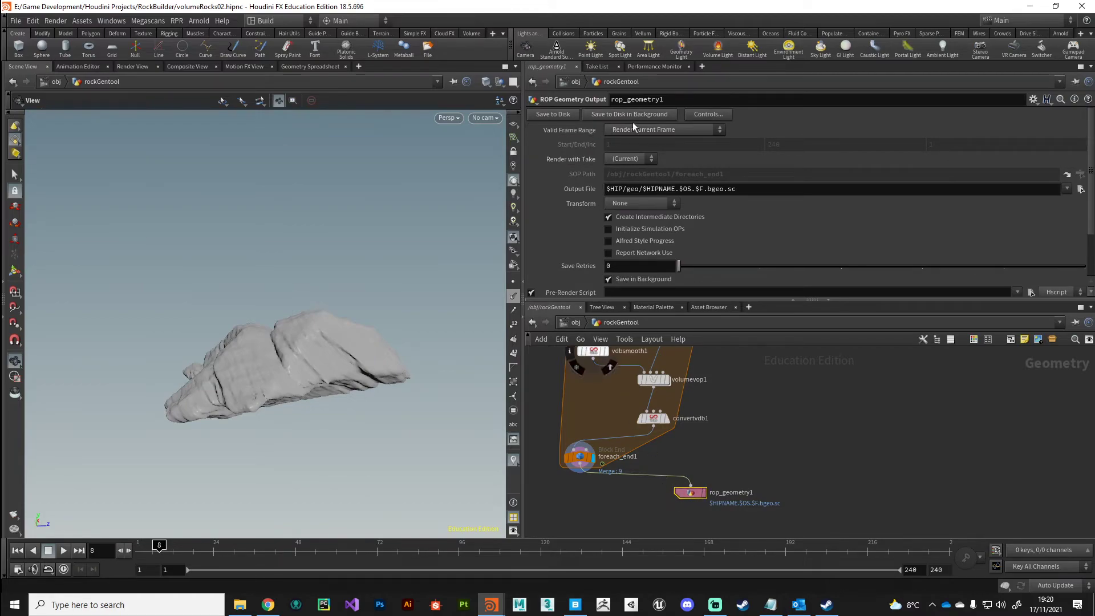
left_click(665, 129)
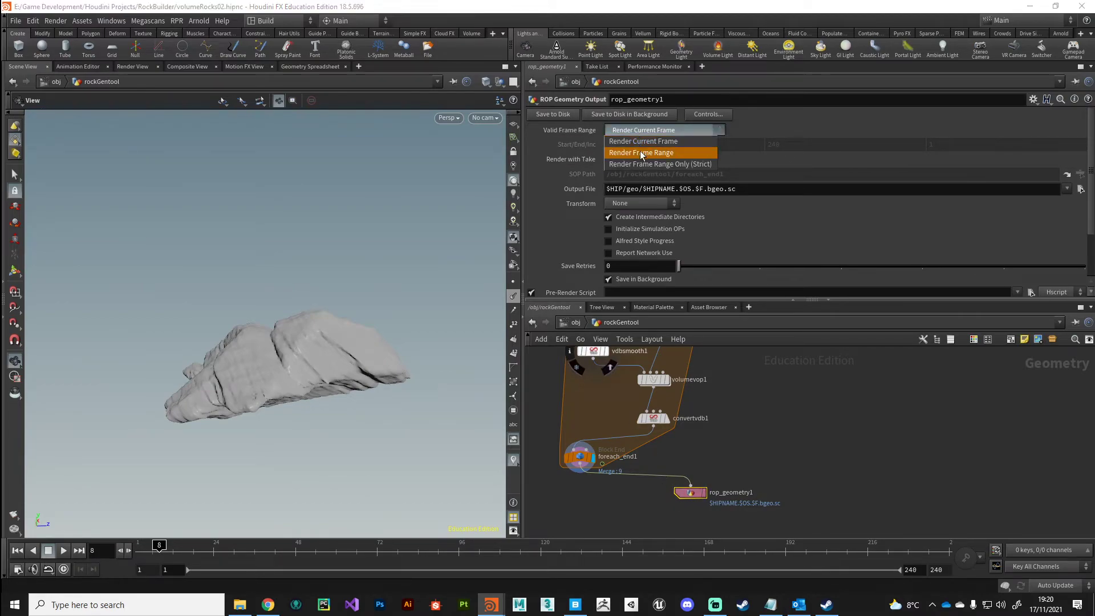
left_click(641, 152)
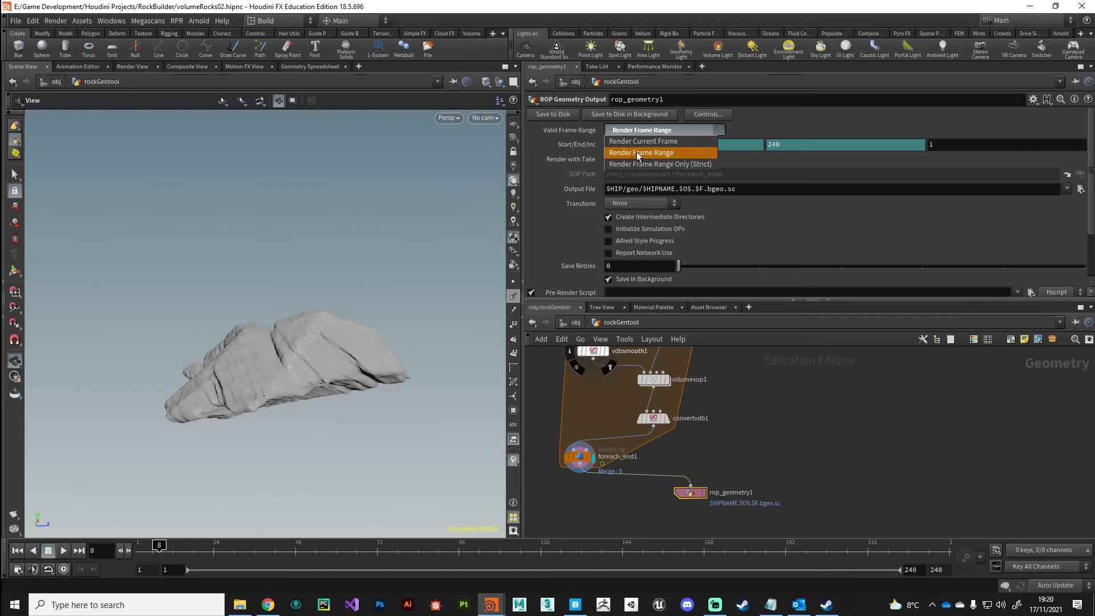
left_click(641, 152)
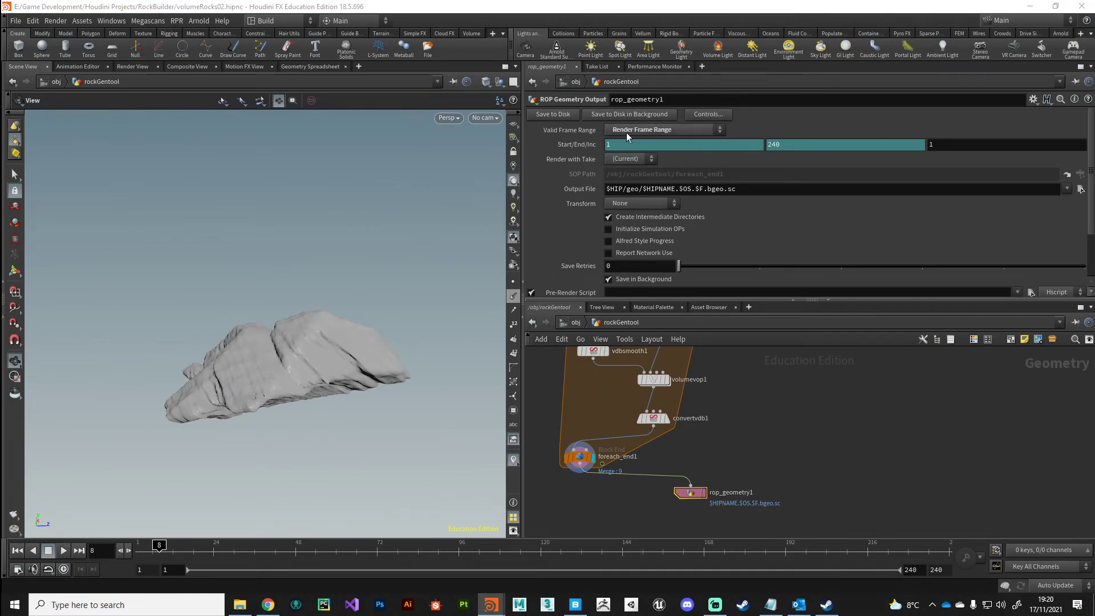
mouse_move(590, 147)
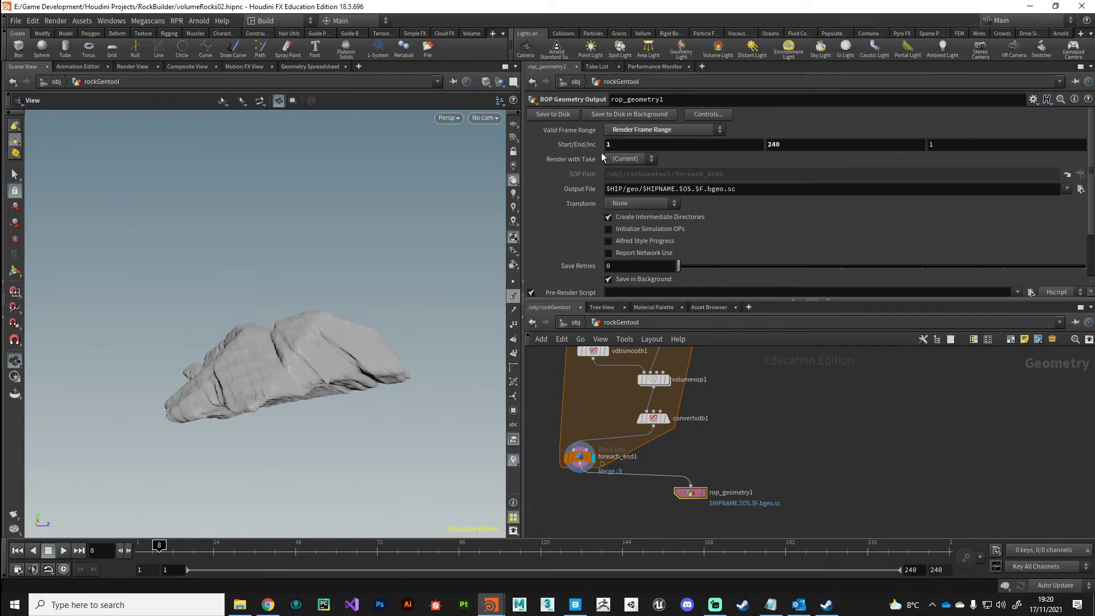
Change the end frame of the range from 240 to 10
left_click(647, 145)
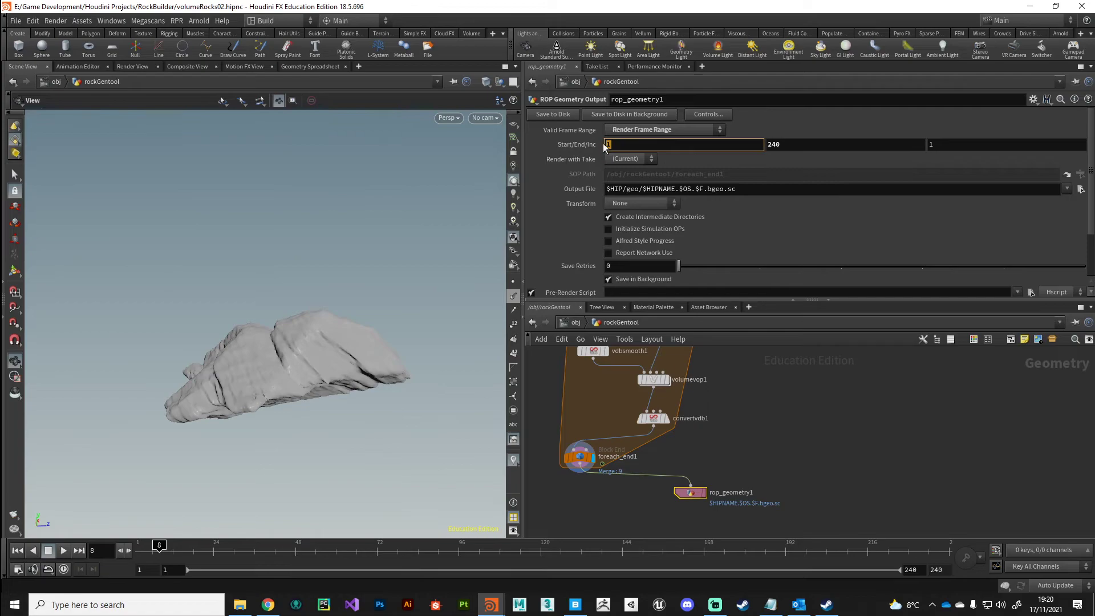
type("10")
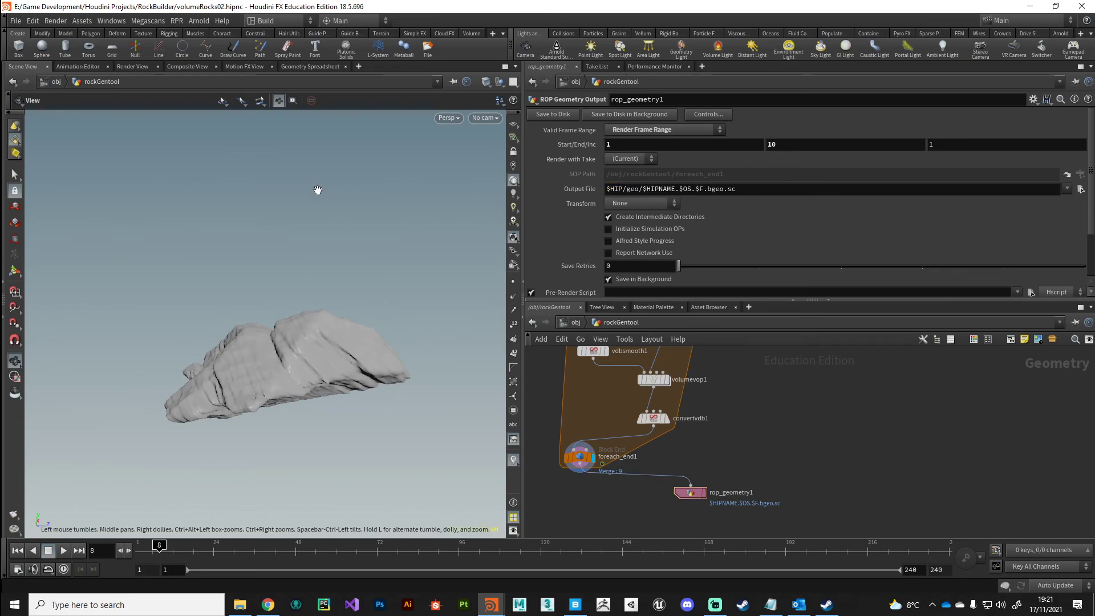
left_click_drag(318, 190, 303, 412)
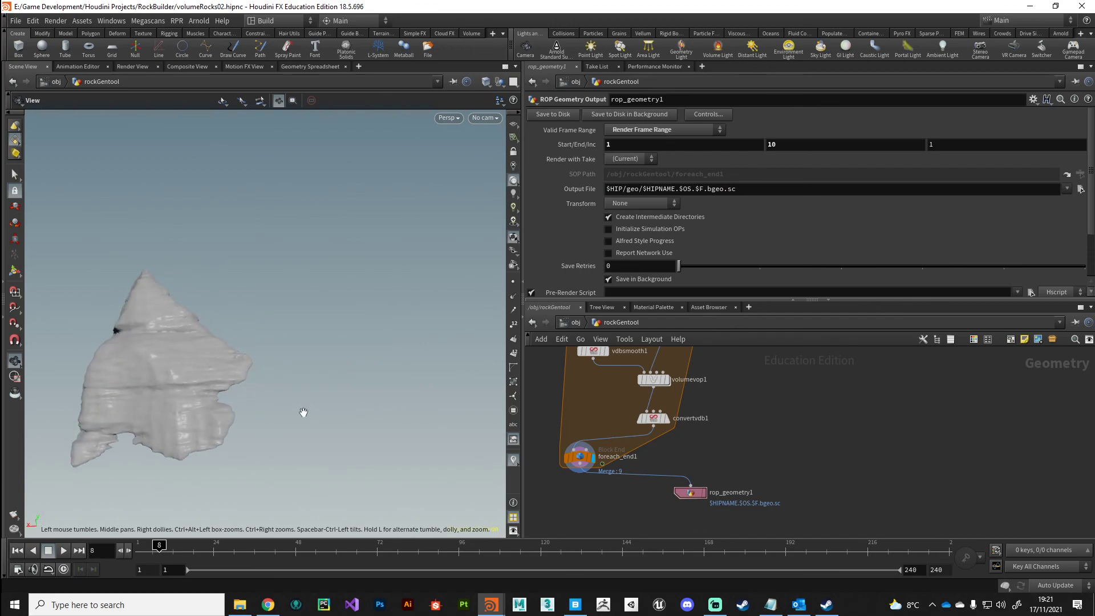
left_click_drag(303, 412, 281, 358)
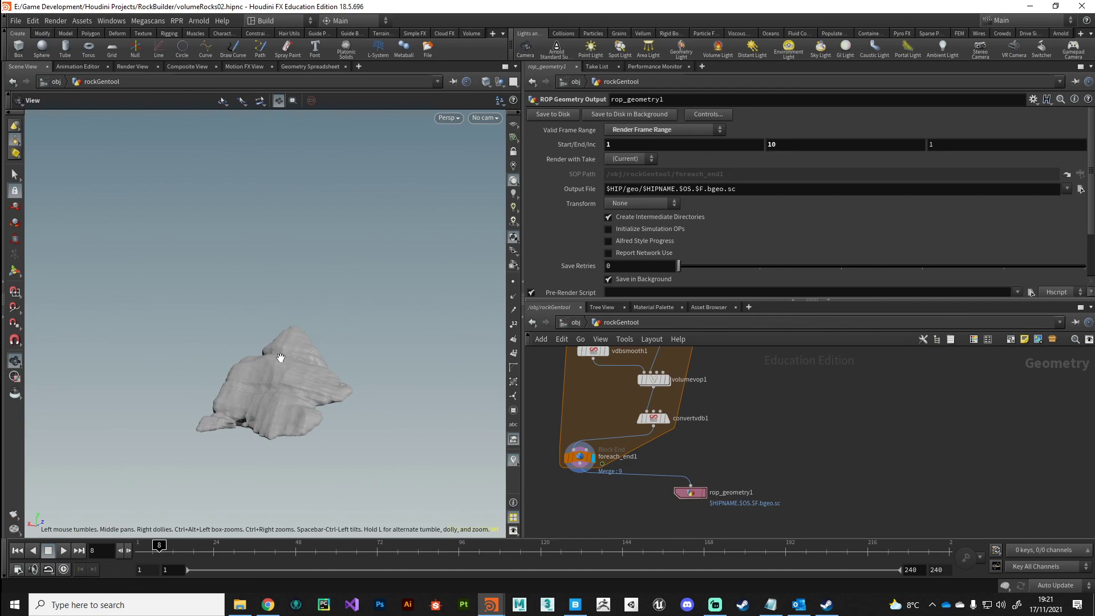
mouse_move(417, 467)
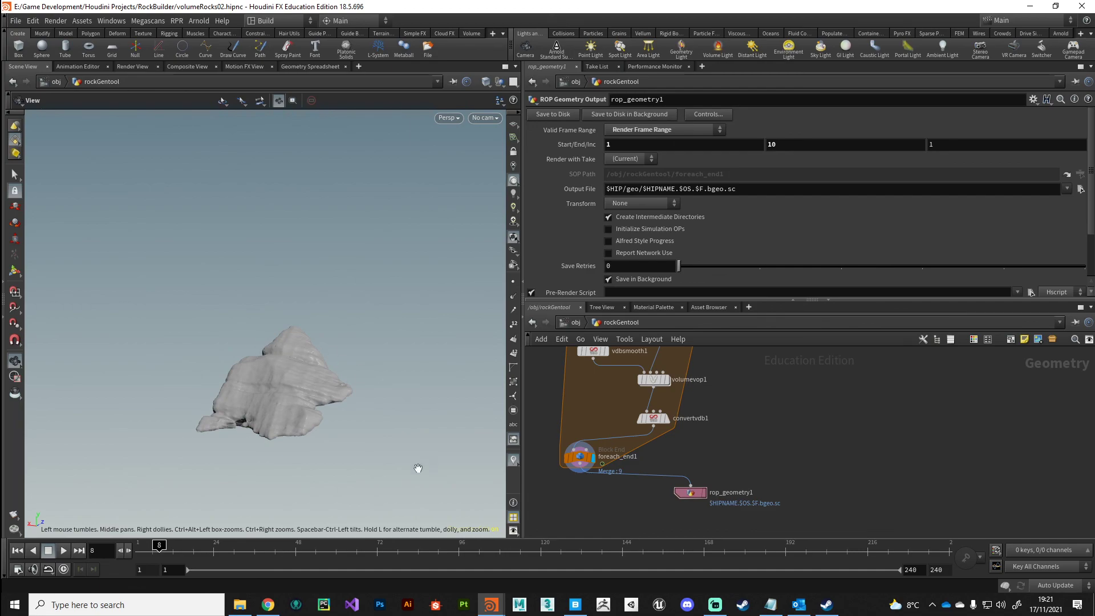